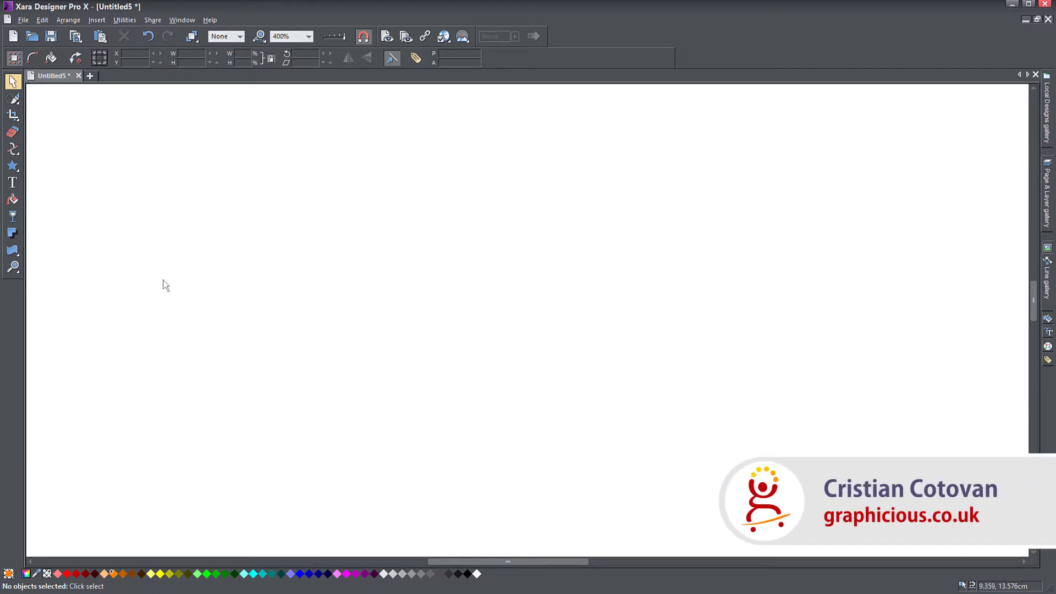
{"action": "mouse_move", "coordinate": [197, 296]}
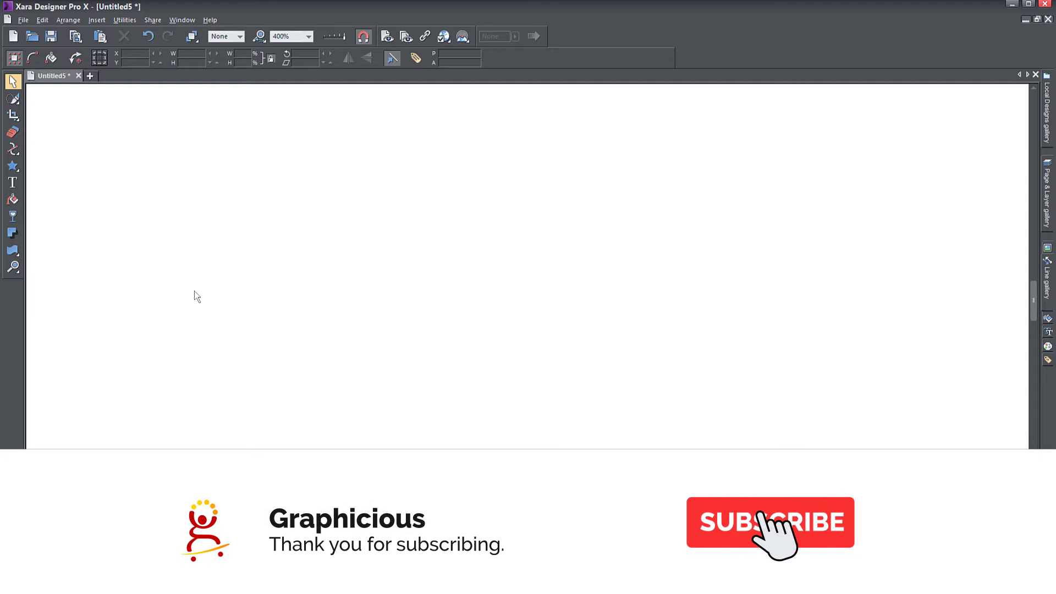
Step: Activate the 3D Extrude tool from the effects flyout on the empty page
{"action": "left_click", "coordinate": [771, 522]}
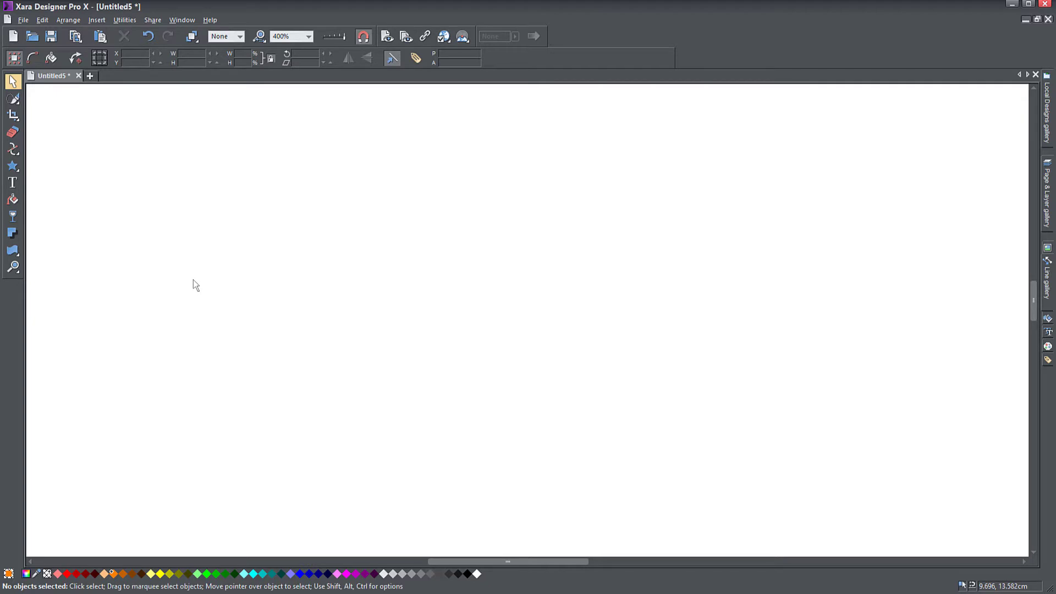
{"action": "mouse_move", "coordinate": [109, 250]}
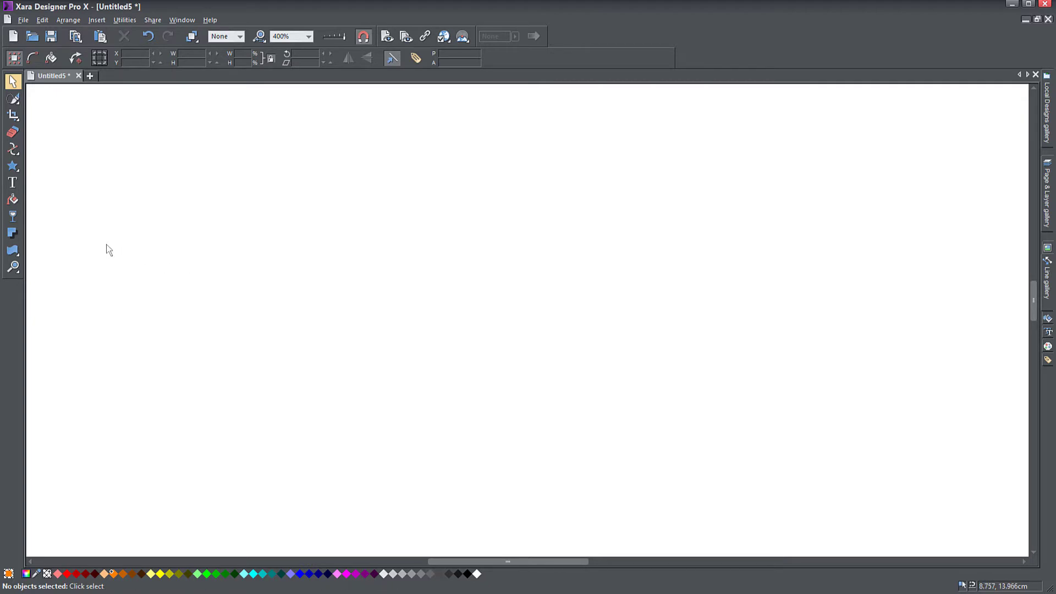
{"action": "left_click", "coordinate": [12, 250]}
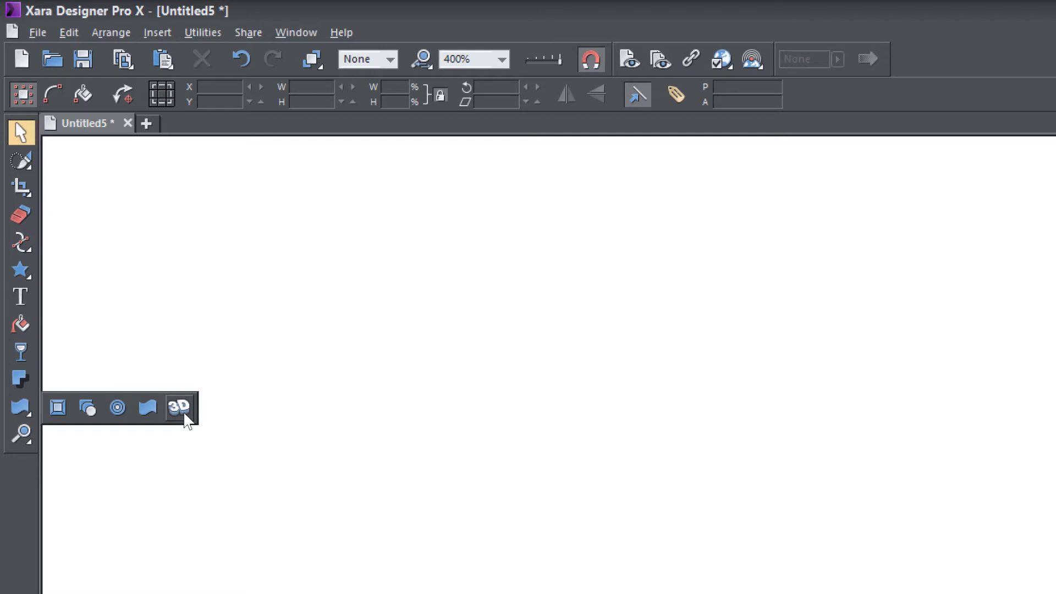
{"action": "left_click", "coordinate": [178, 407]}
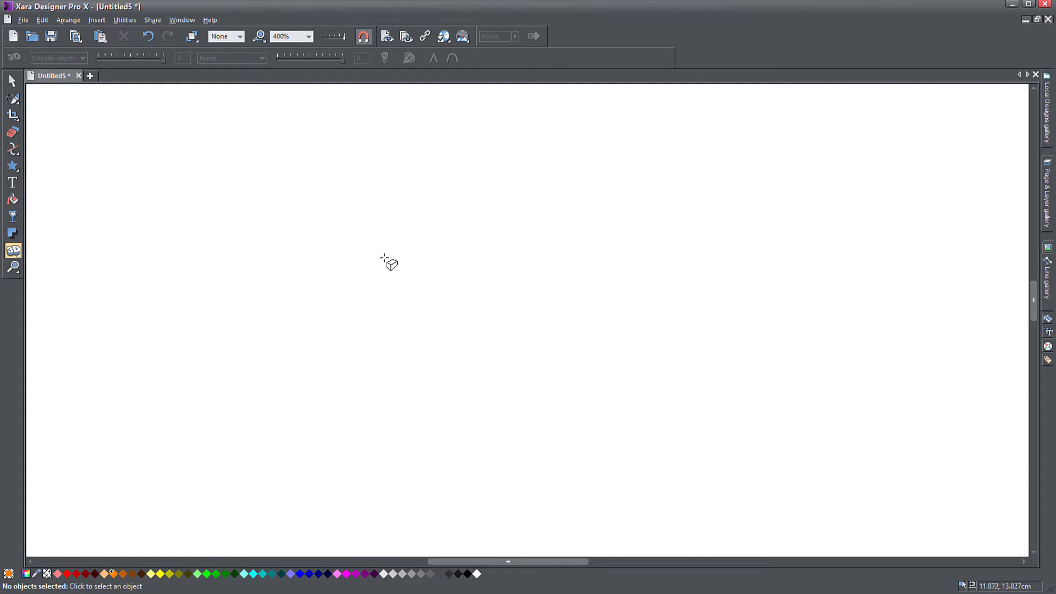
{"action": "mouse_move", "coordinate": [387, 260]}
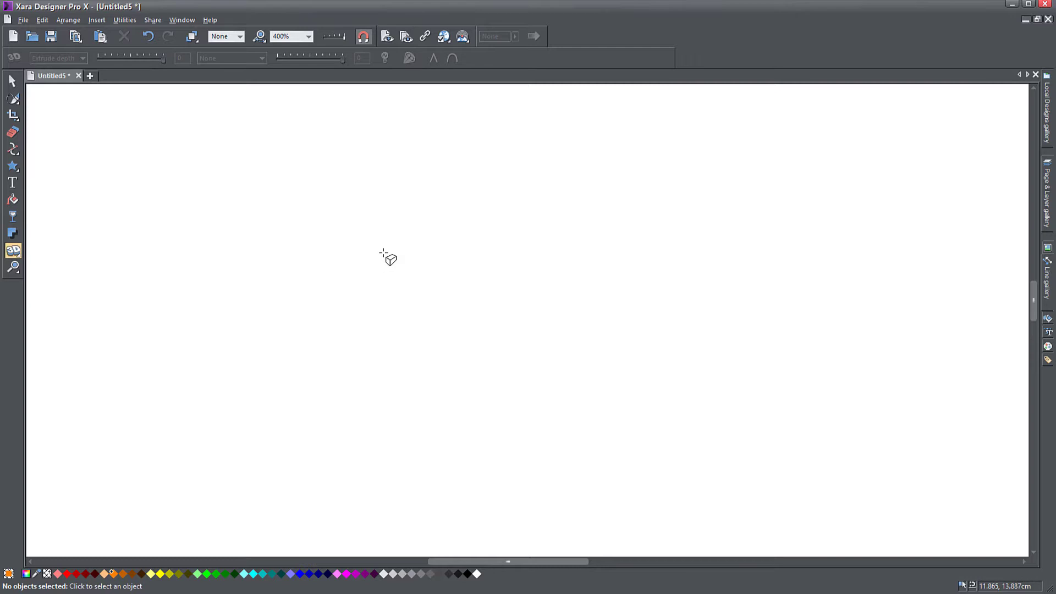
{"action": "mouse_move", "coordinate": [391, 257]}
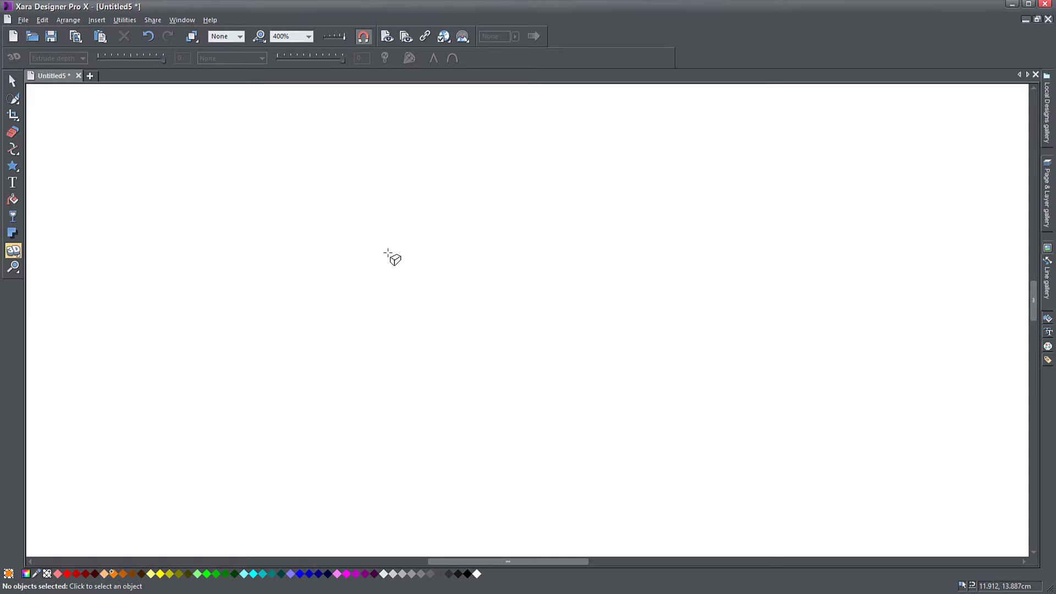
{"action": "mouse_move", "coordinate": [189, 211]}
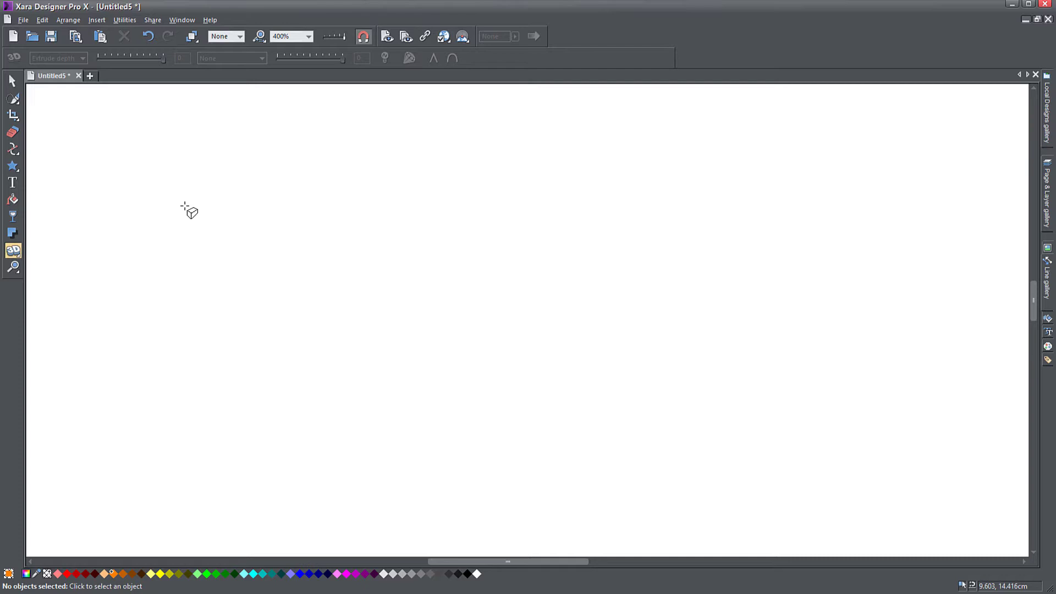
{"action": "mouse_move", "coordinate": [130, 207]}
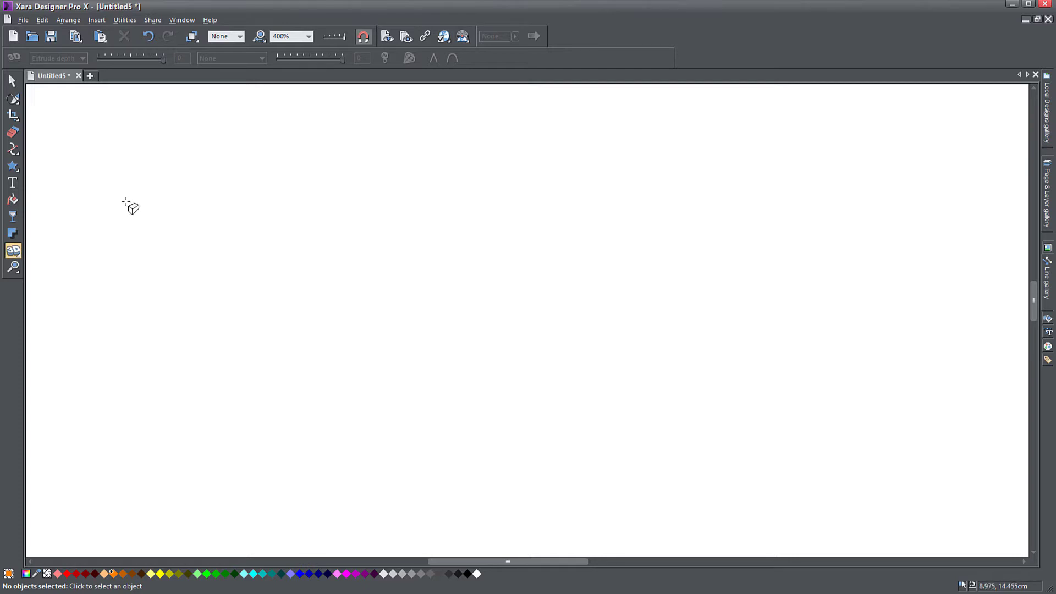
Step: Draw an orange five-pointed QuickShape star and position it near the top centre
{"action": "left_click", "coordinate": [14, 166]}
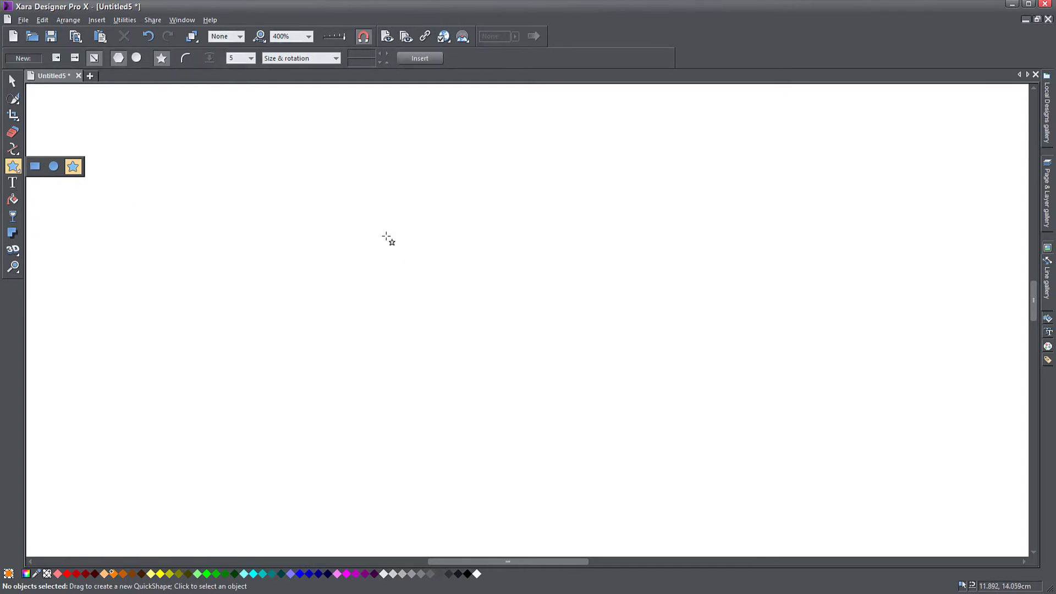
{"action": "left_click_drag", "start_coordinate": [387, 236], "coordinate": [670, 451]}
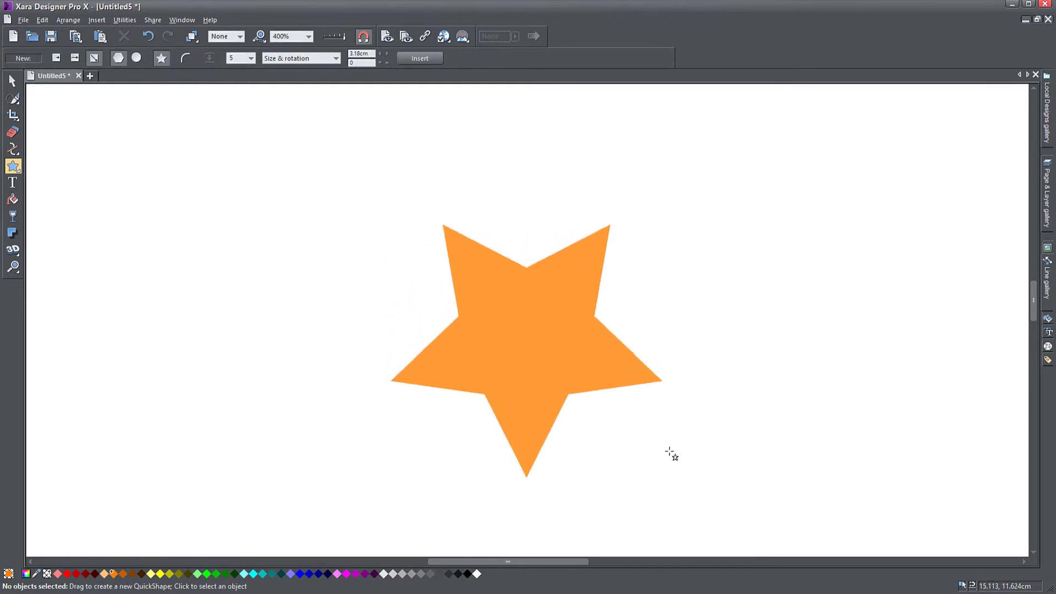
{"action": "left_click", "coordinate": [527, 337]}
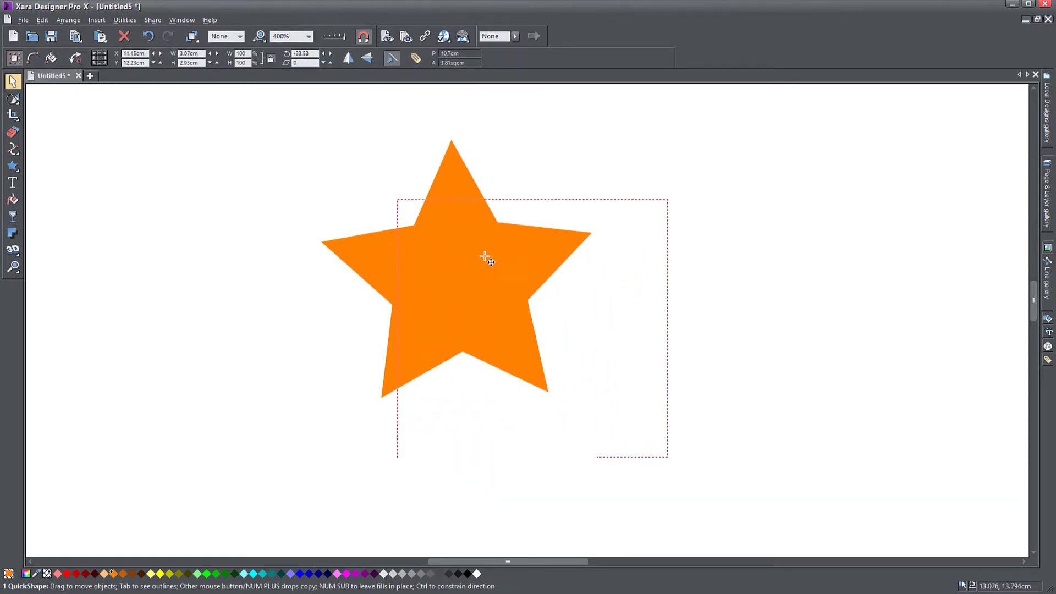
{"action": "left_click_drag", "start_coordinate": [485, 259], "coordinate": [443, 256]}
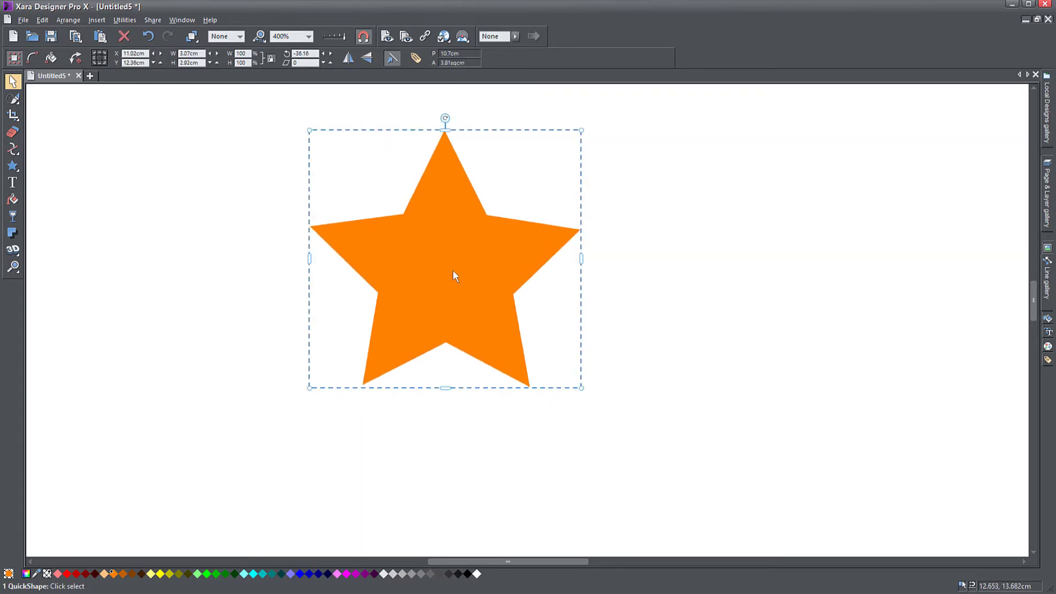
{"action": "left_click_drag", "start_coordinate": [453, 276], "coordinate": [470, 265]}
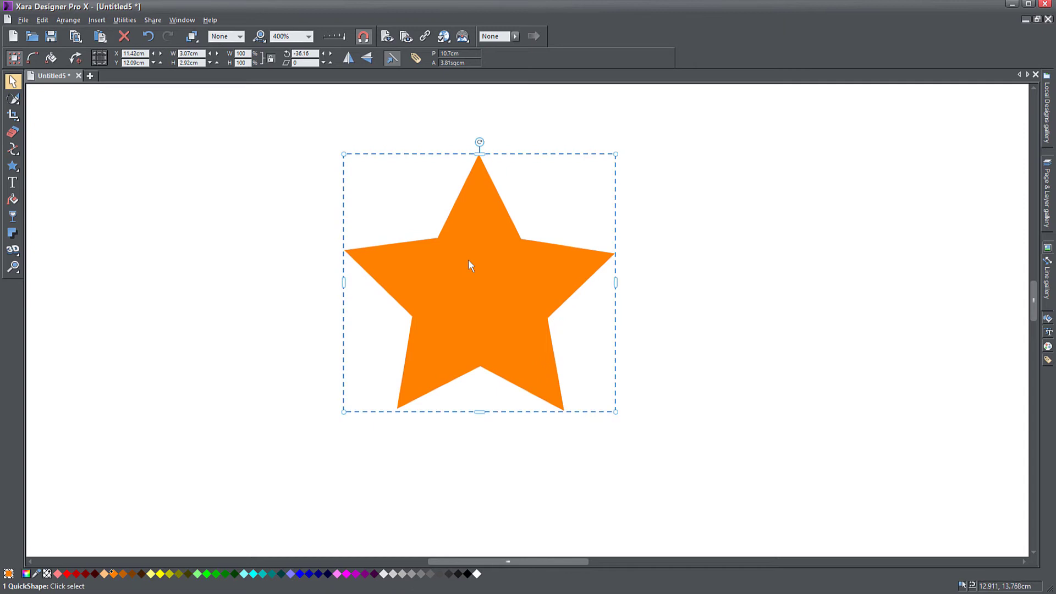
Step: Extrude the star into a rounded-bevel 3D solid and turn it to show its side faces
{"action": "left_click", "coordinate": [13, 250]}
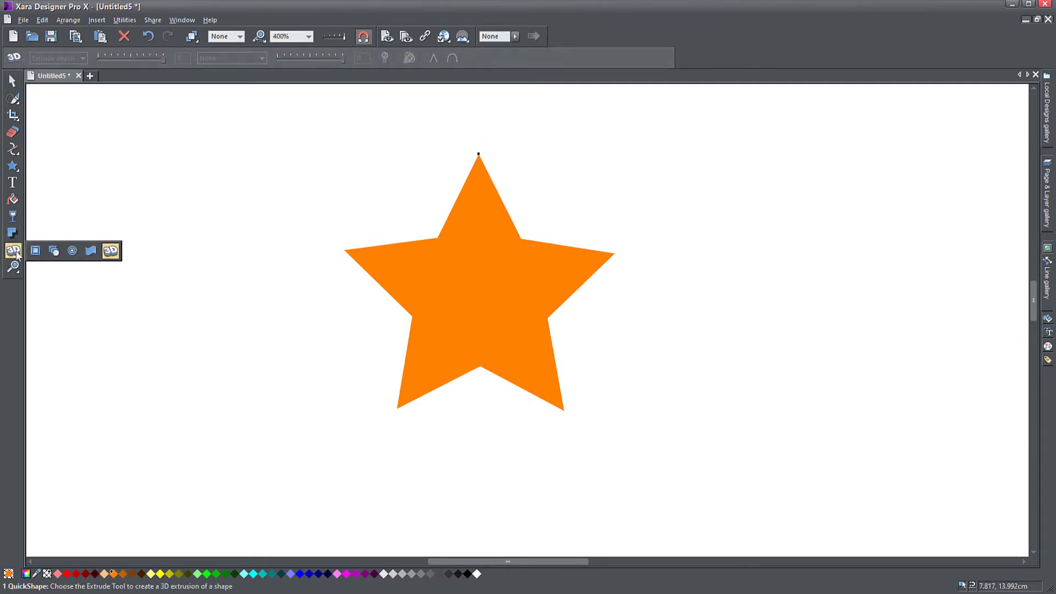
{"action": "left_click", "coordinate": [110, 251]}
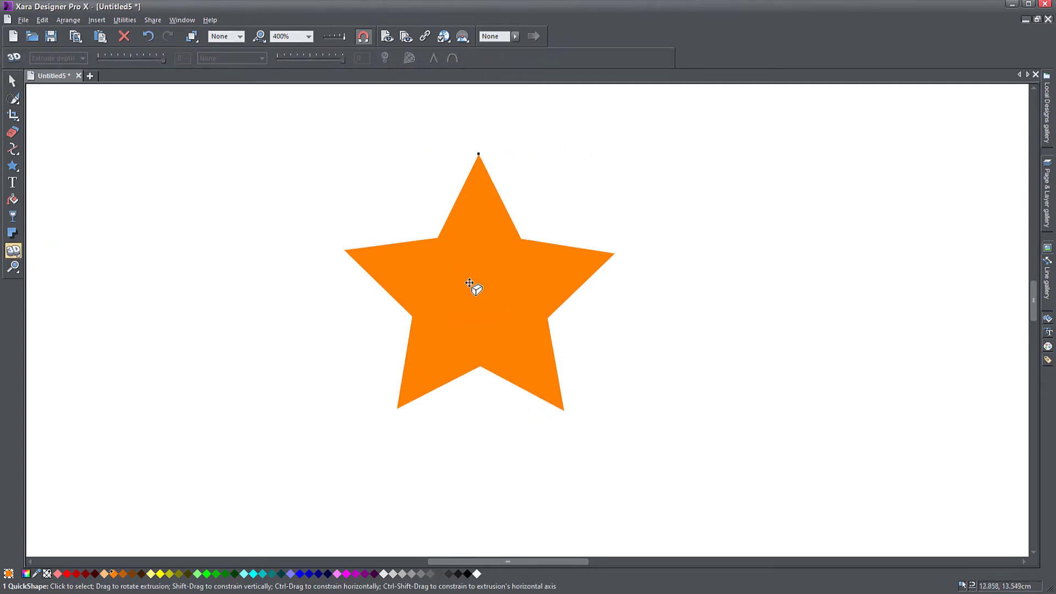
{"action": "mouse_move", "coordinate": [549, 269]}
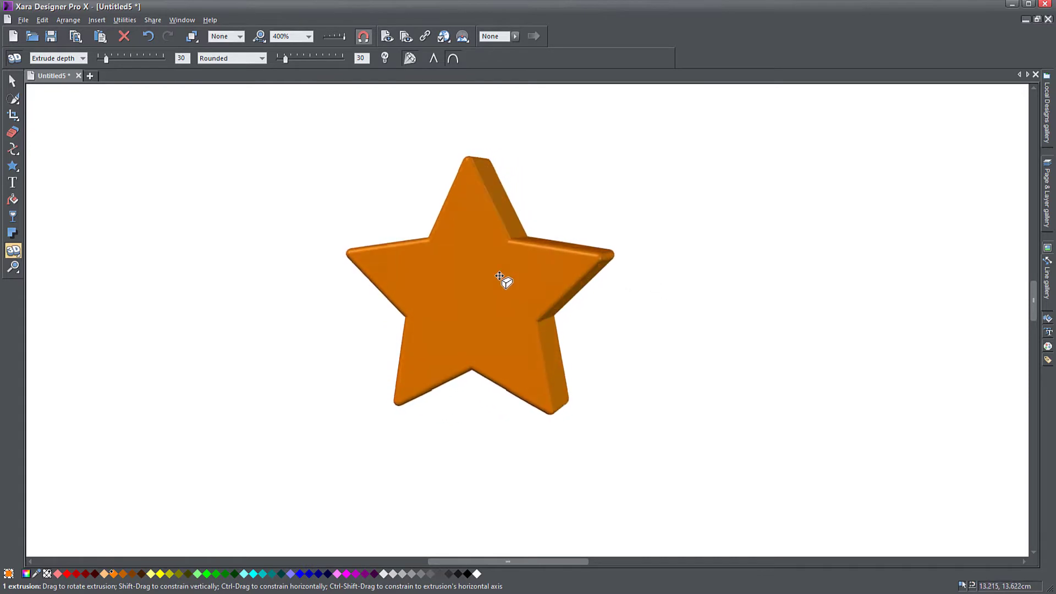
{"action": "left_click_drag", "start_coordinate": [502, 279], "coordinate": [560, 277]}
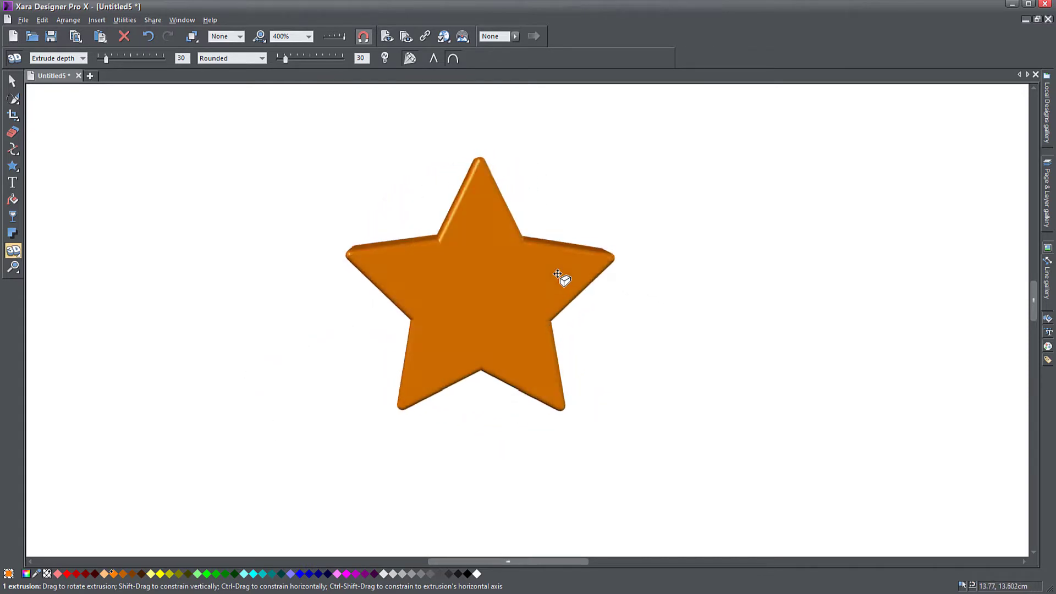
{"action": "left_click_drag", "start_coordinate": [561, 279], "coordinate": [466, 280]}
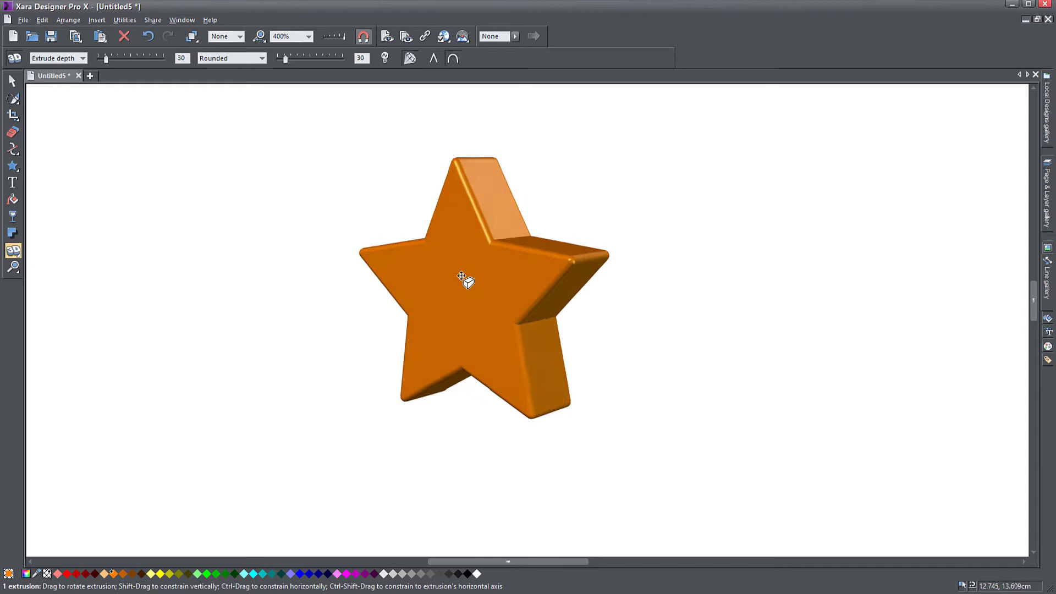
{"action": "left_click_drag", "start_coordinate": [464, 280], "coordinate": [647, 299]}
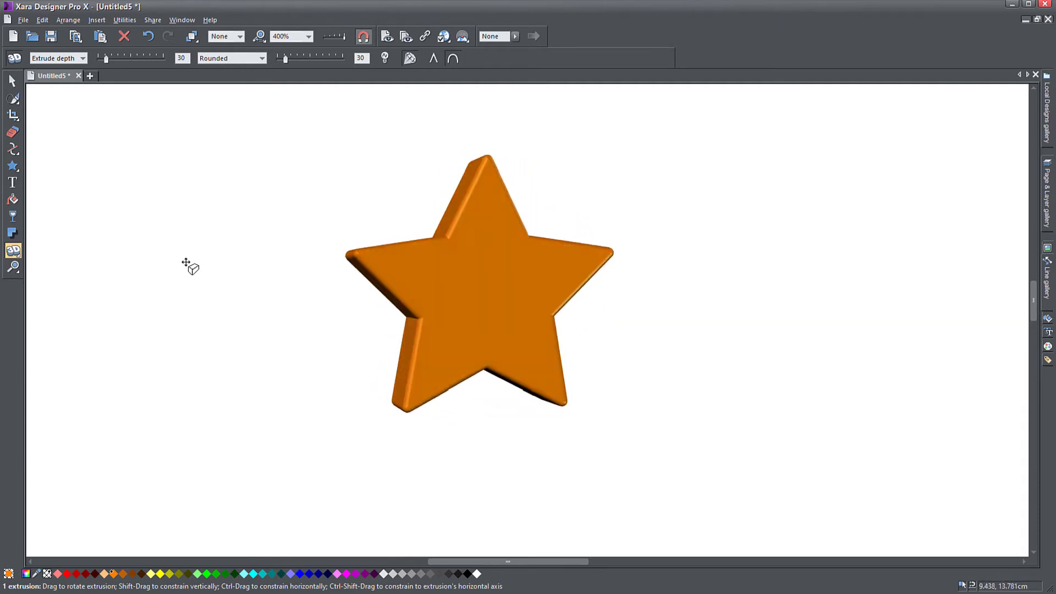
Step: Rotate the extruded star through several angles to settle on a view showing its depth
{"action": "left_click_drag", "start_coordinate": [188, 266], "coordinate": [384, 243]}
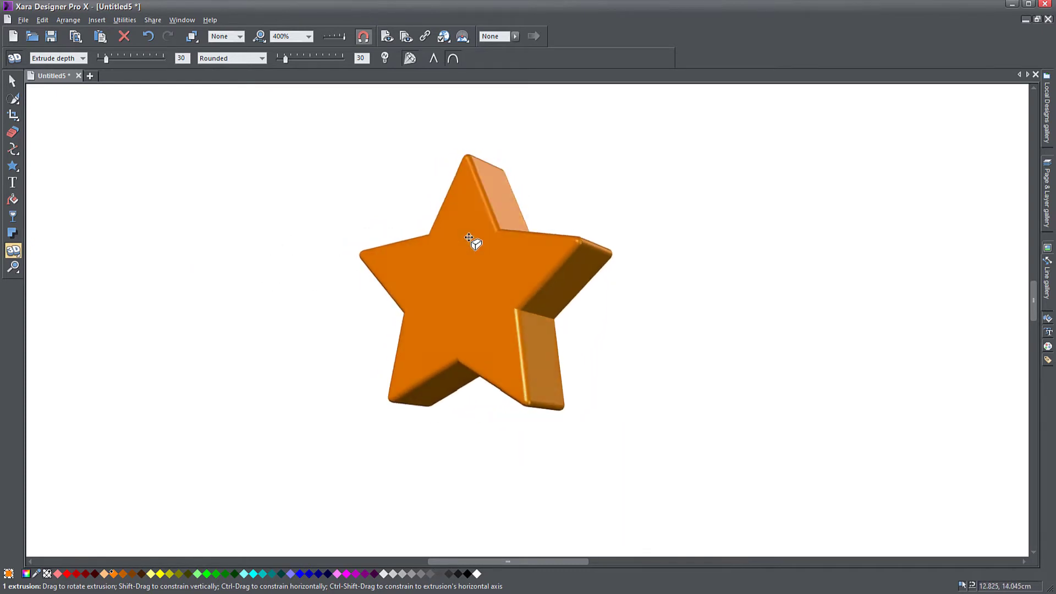
{"action": "left_click_drag", "start_coordinate": [472, 241], "coordinate": [343, 283]}
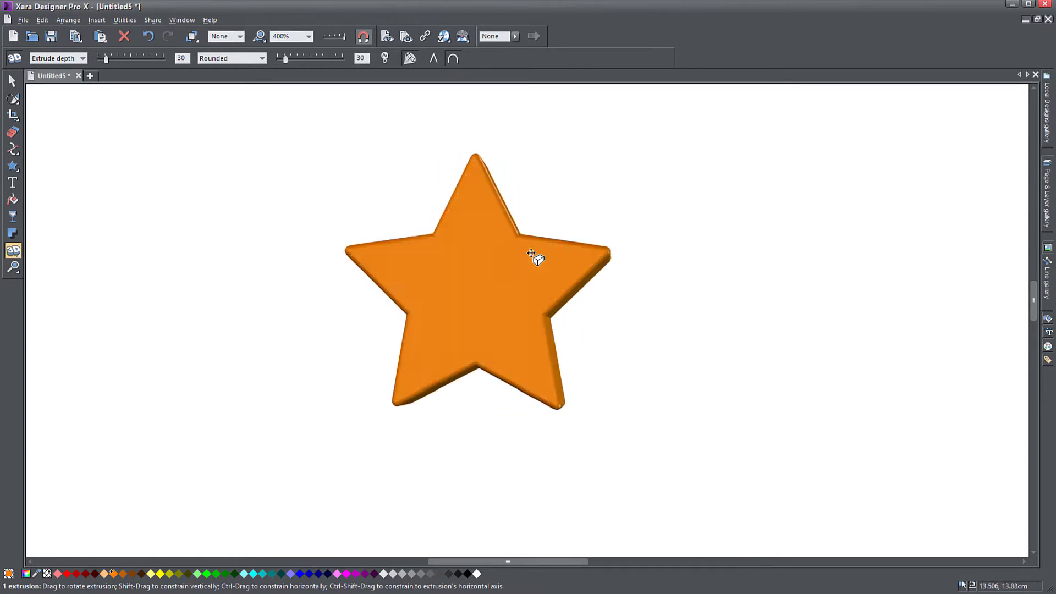
{"action": "left_click_drag", "start_coordinate": [530, 254], "coordinate": [482, 270]}
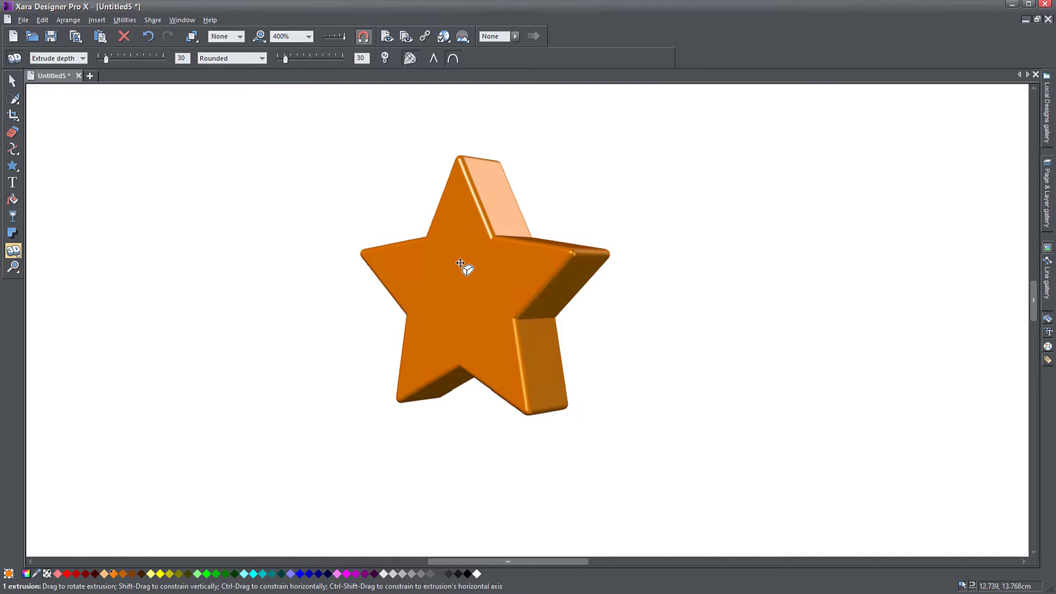
{"action": "left_click_drag", "start_coordinate": [464, 266], "coordinate": [381, 375]}
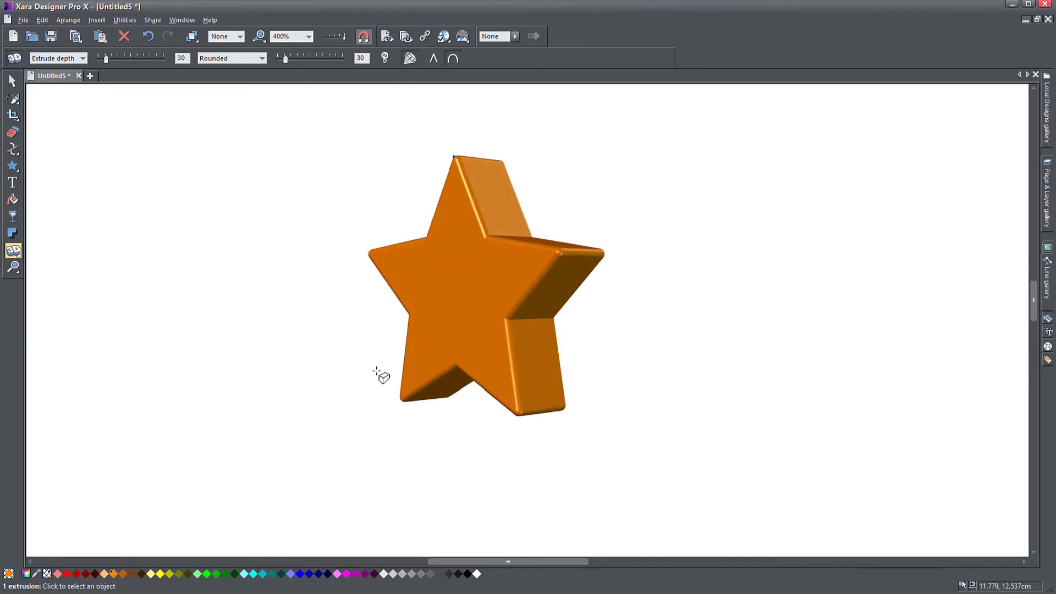
Step: Raise the Extrude depth slider to about 173, making the star a long prism
{"action": "left_click", "coordinate": [13, 249]}
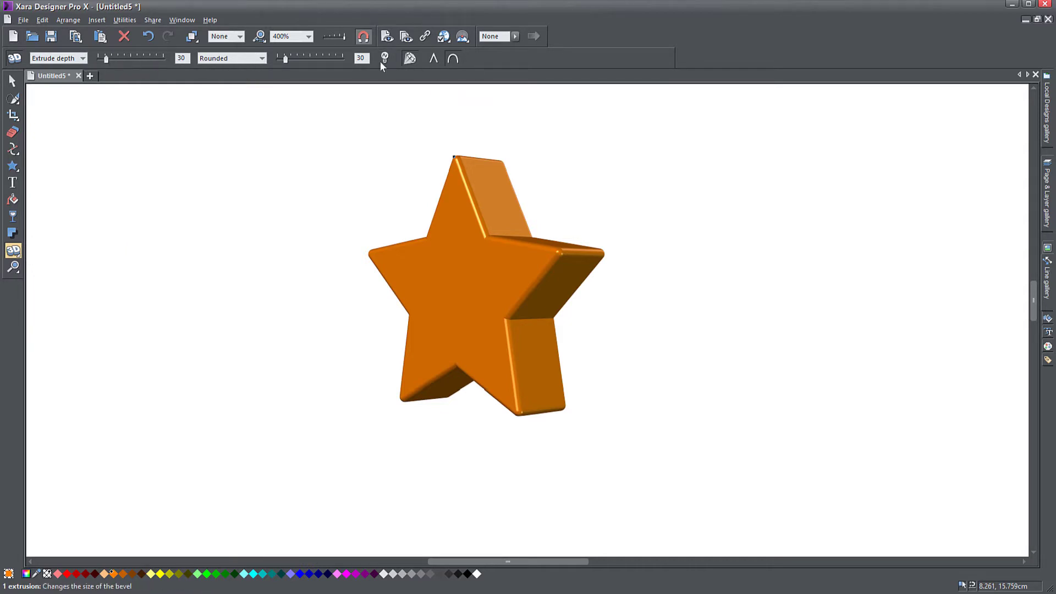
{"action": "mouse_move", "coordinate": [477, 277]}
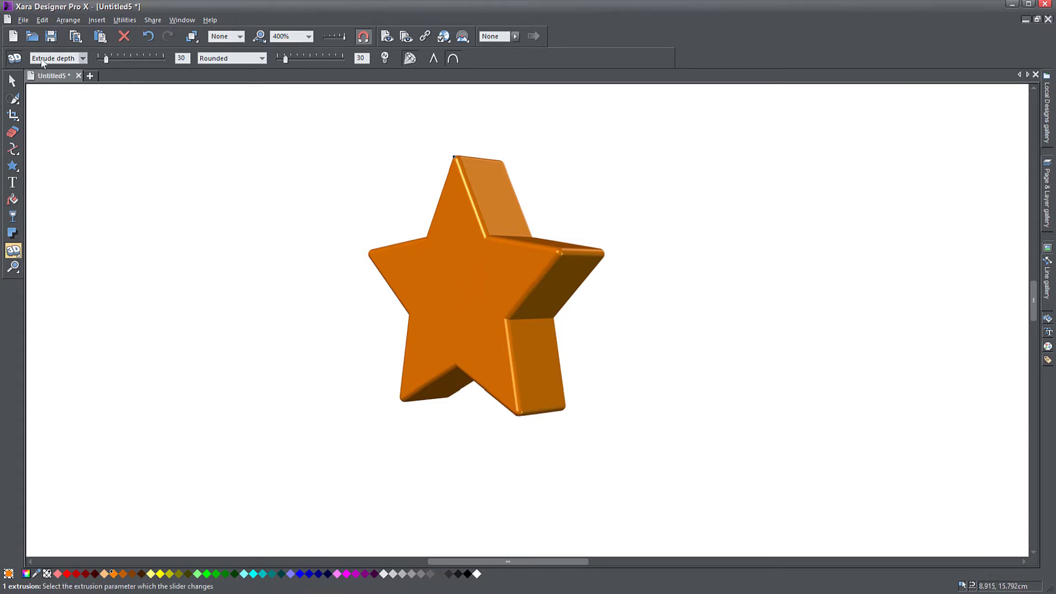
{"action": "left_click", "coordinate": [83, 58]}
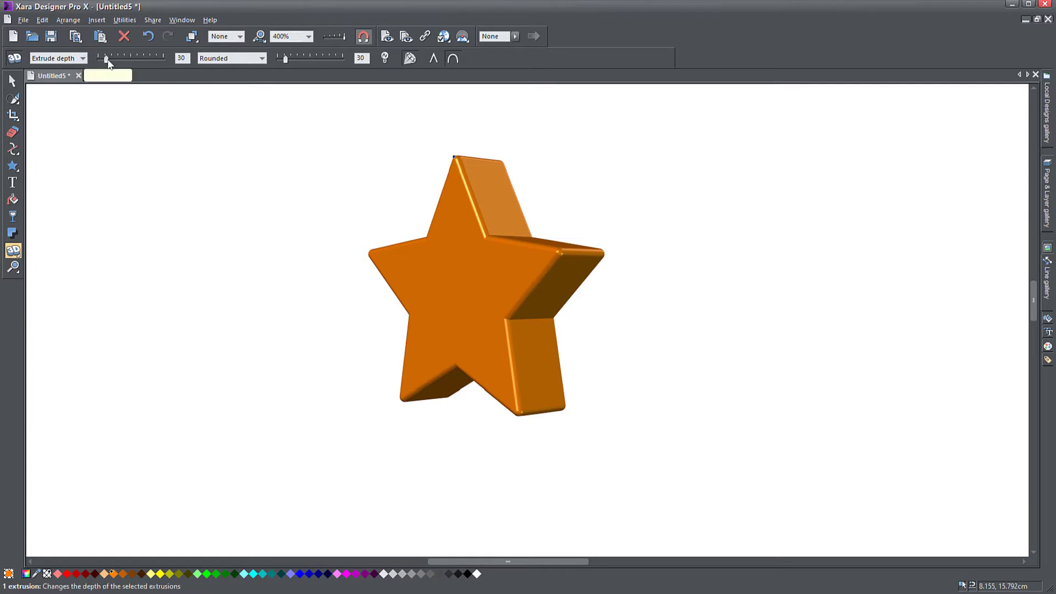
{"action": "left_click_drag", "start_coordinate": [104, 58], "coordinate": [110, 59]}
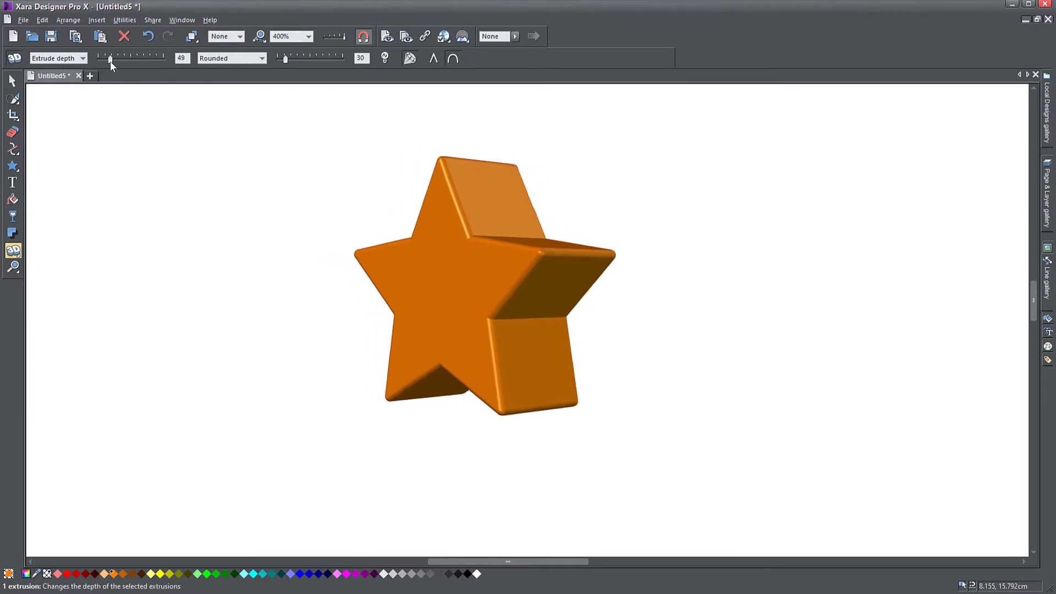
{"action": "left_click_drag", "start_coordinate": [110, 59], "coordinate": [162, 59]}
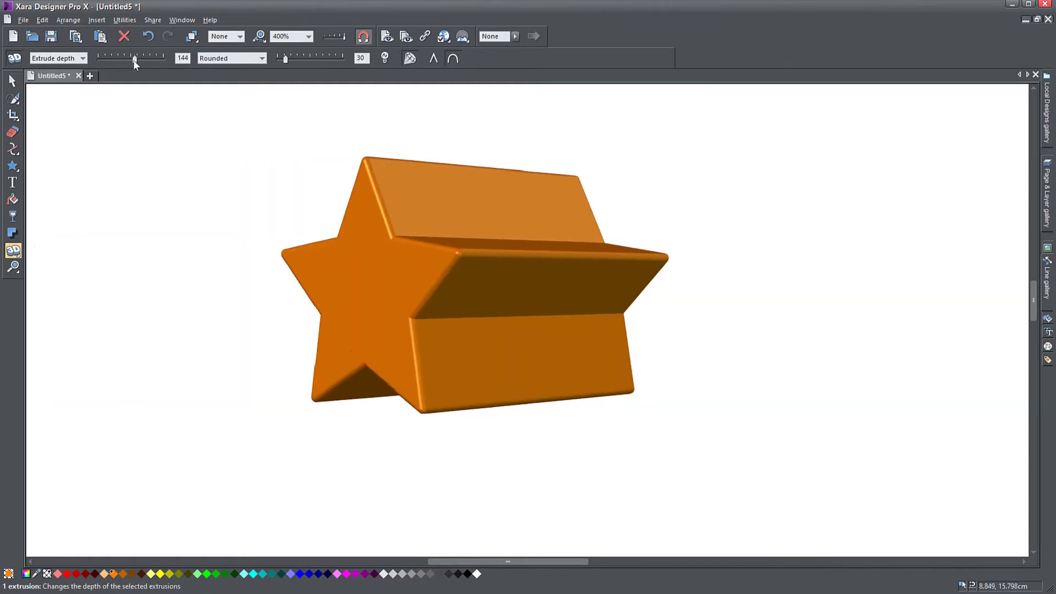
{"action": "left_click_drag", "start_coordinate": [135, 57], "coordinate": [166, 57]}
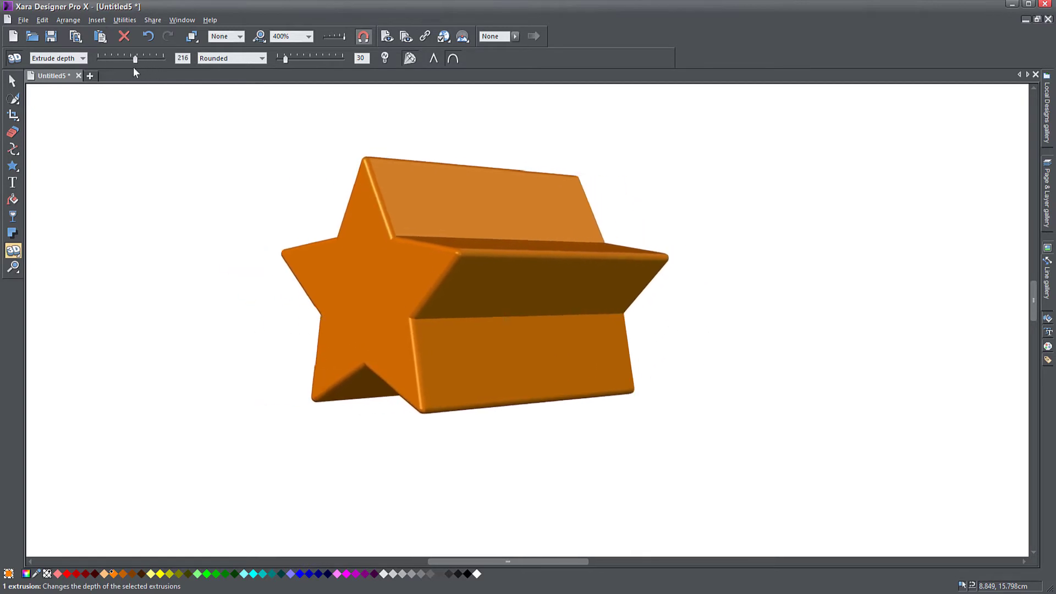
{"action": "left_click_drag", "start_coordinate": [134, 58], "coordinate": [142, 58]}
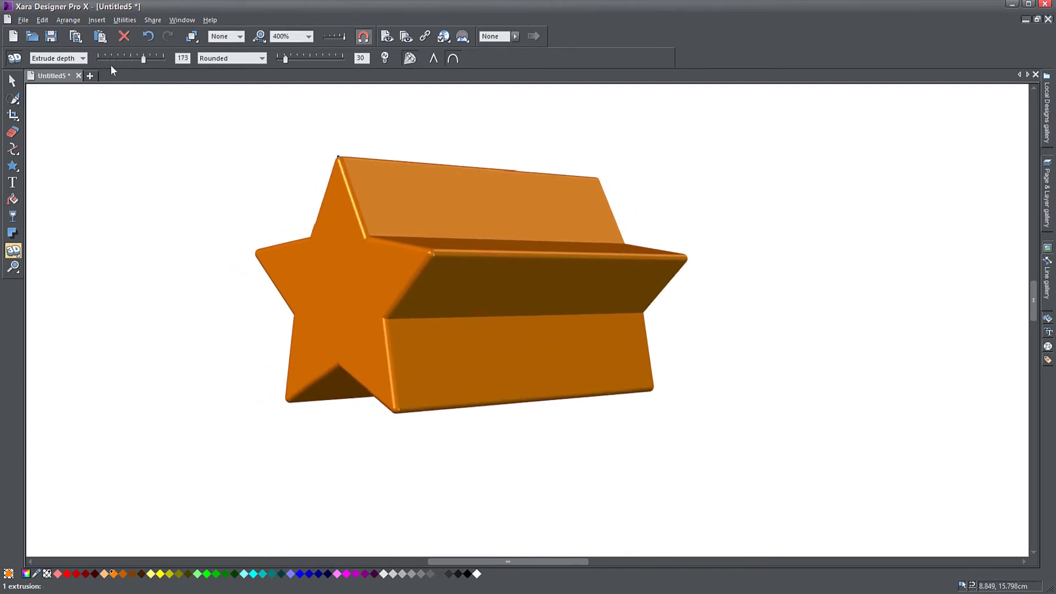
Step: Adjust Angle 1 and rotate the star prism to a three-quarter front view
{"action": "left_click", "coordinate": [83, 57]}
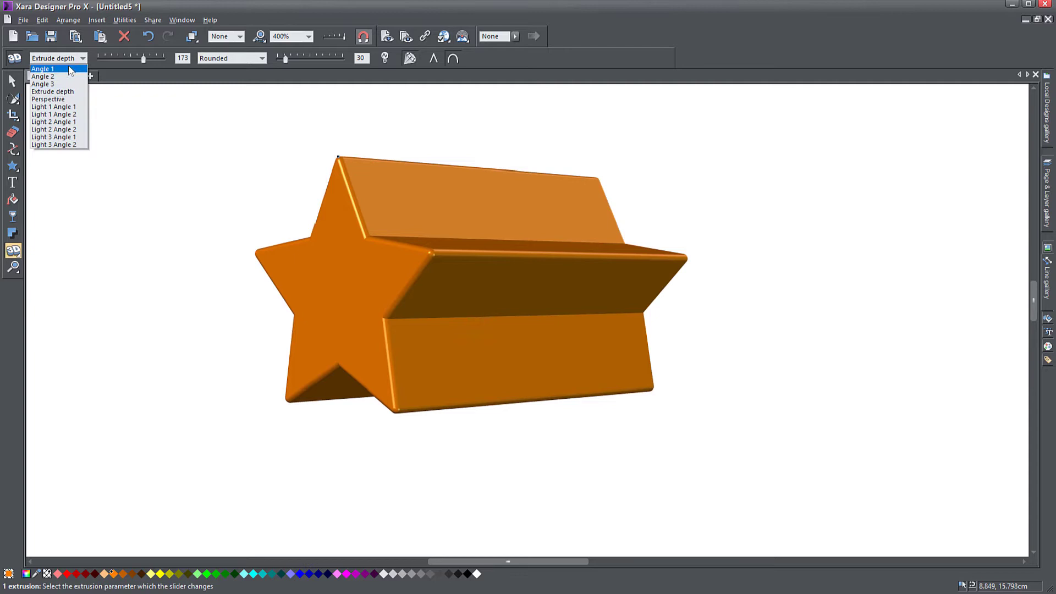
{"action": "left_click", "coordinate": [43, 68]}
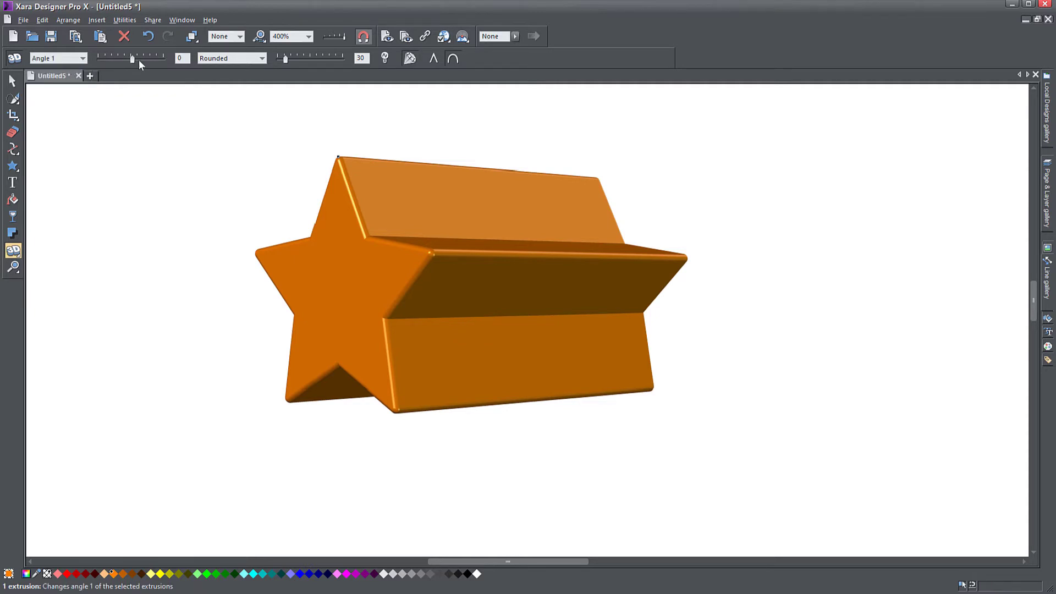
{"action": "left_click_drag", "start_coordinate": [115, 58], "coordinate": [130, 59]}
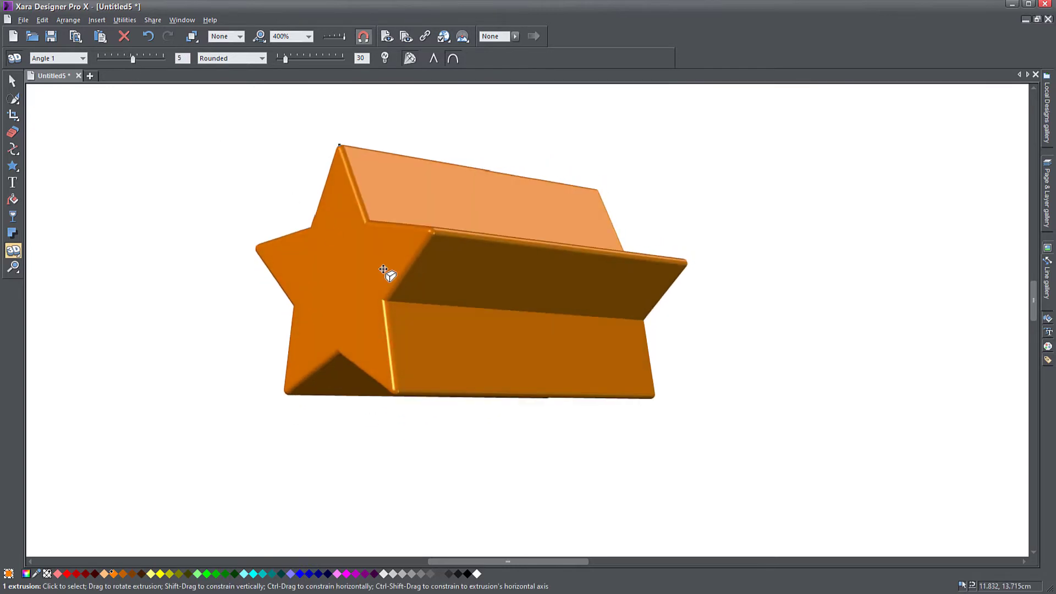
{"action": "left_click_drag", "start_coordinate": [387, 273], "coordinate": [415, 222]}
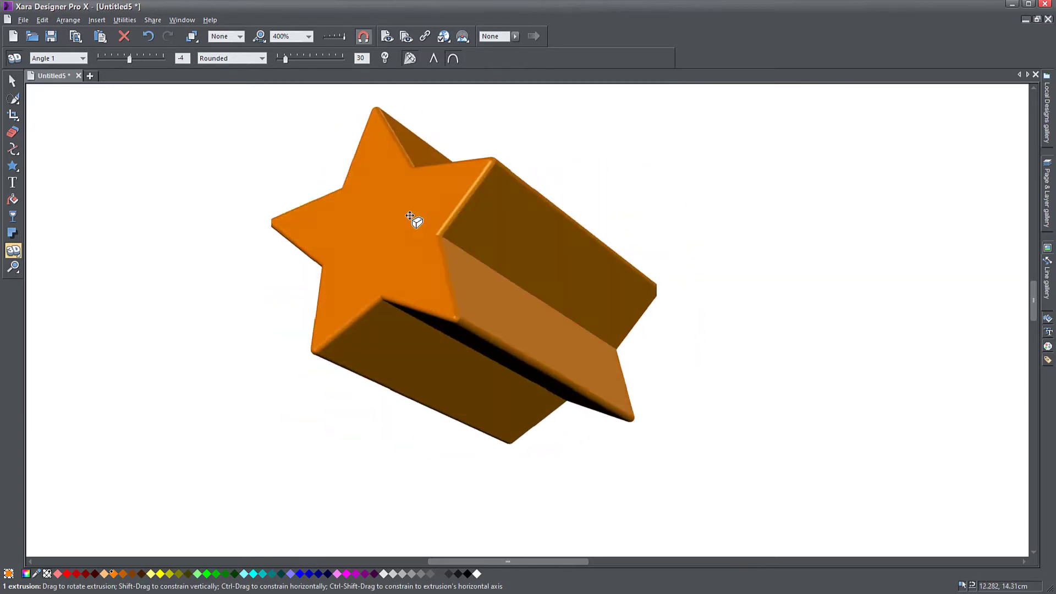
{"action": "left_click_drag", "start_coordinate": [415, 219], "coordinate": [219, 394]}
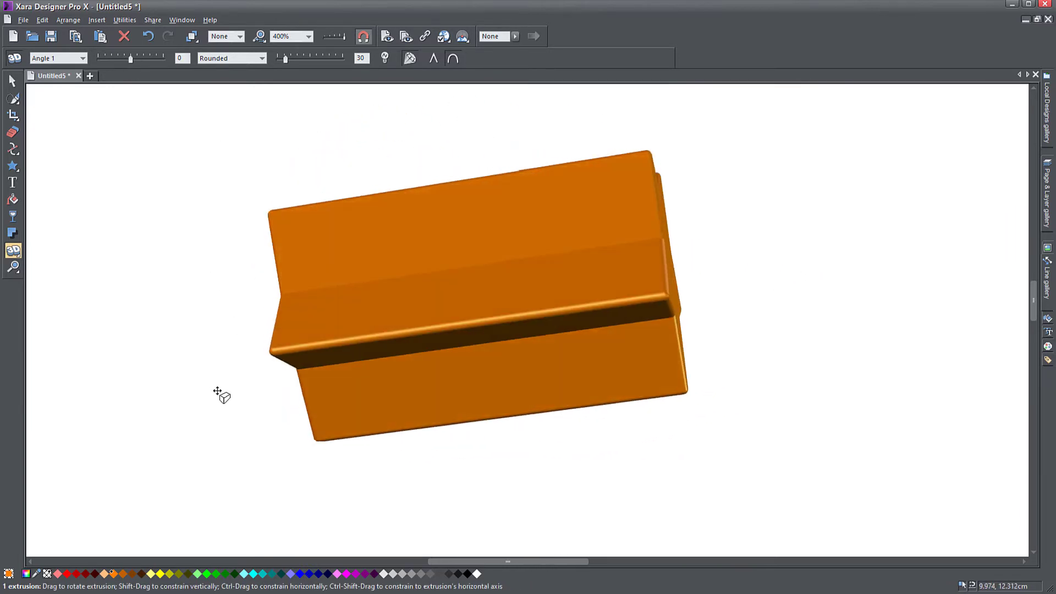
{"action": "left_click_drag", "start_coordinate": [221, 395], "coordinate": [433, 306]}
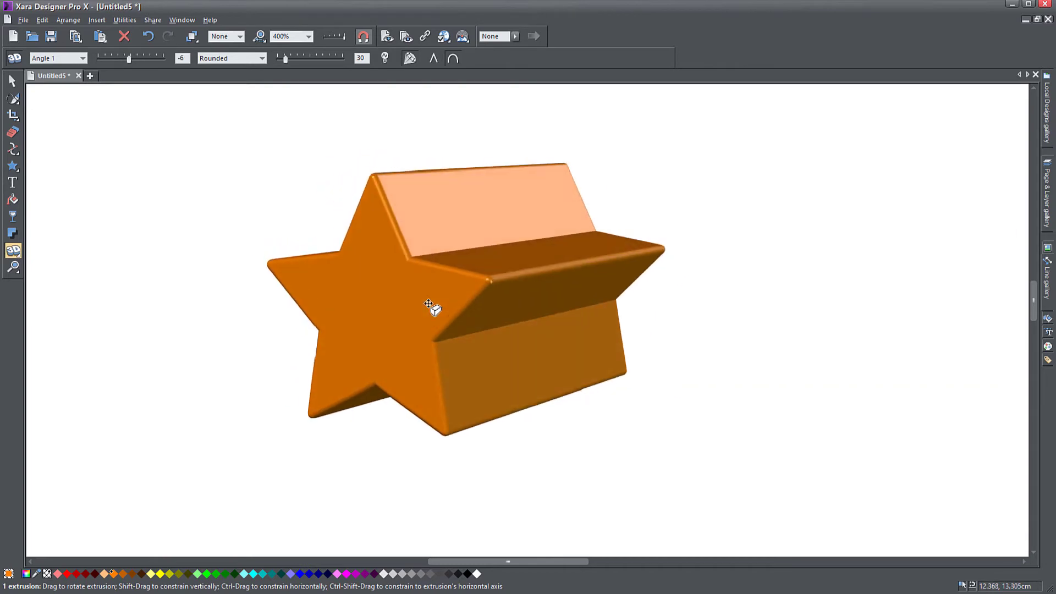
{"action": "left_click", "coordinate": [83, 58]}
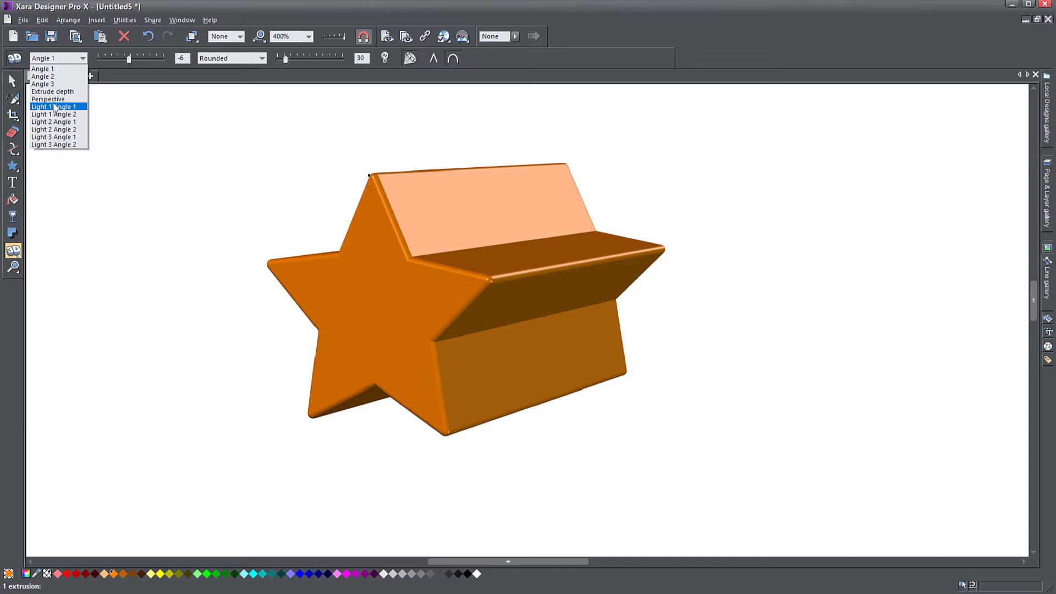
Step: Choose Light 1 Angle 1 and swing the light so the star's top falls into shadow
{"action": "left_click", "coordinate": [57, 107]}
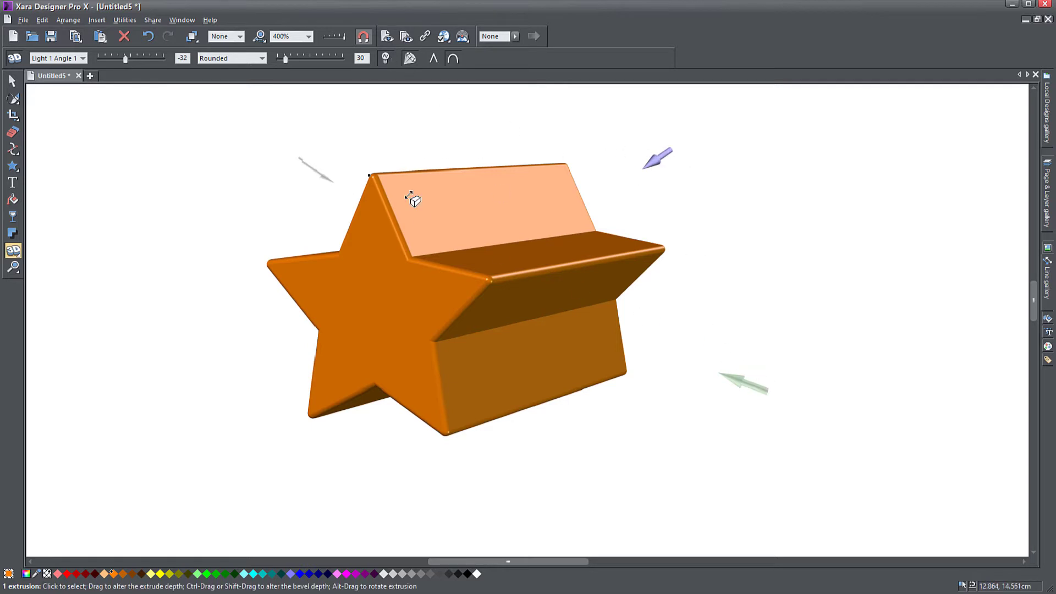
{"action": "left_click_drag", "start_coordinate": [413, 197], "coordinate": [552, 253]}
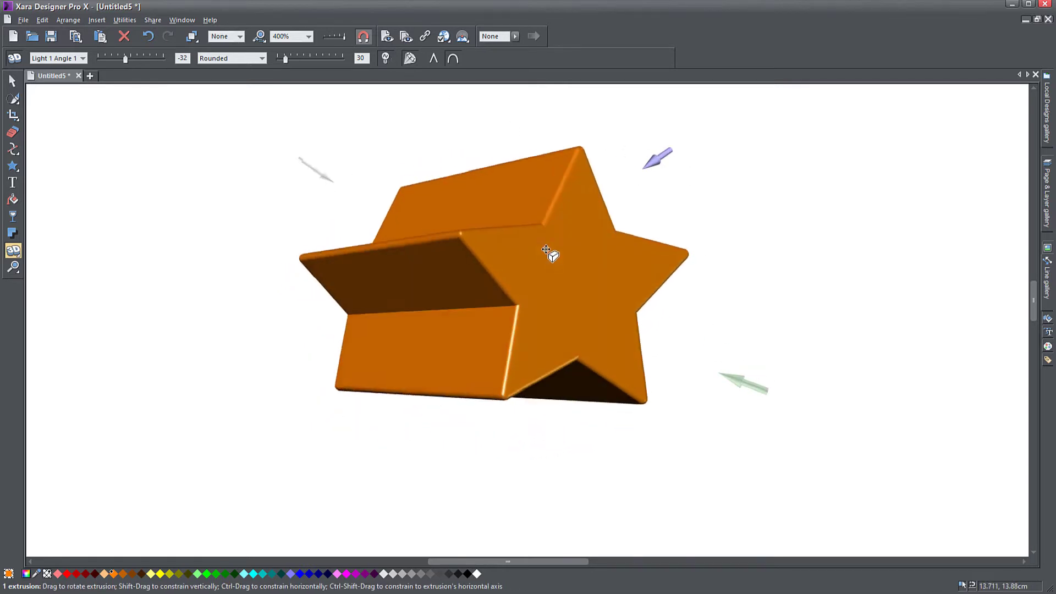
{"action": "left_click_drag", "start_coordinate": [551, 255], "coordinate": [664, 162]}
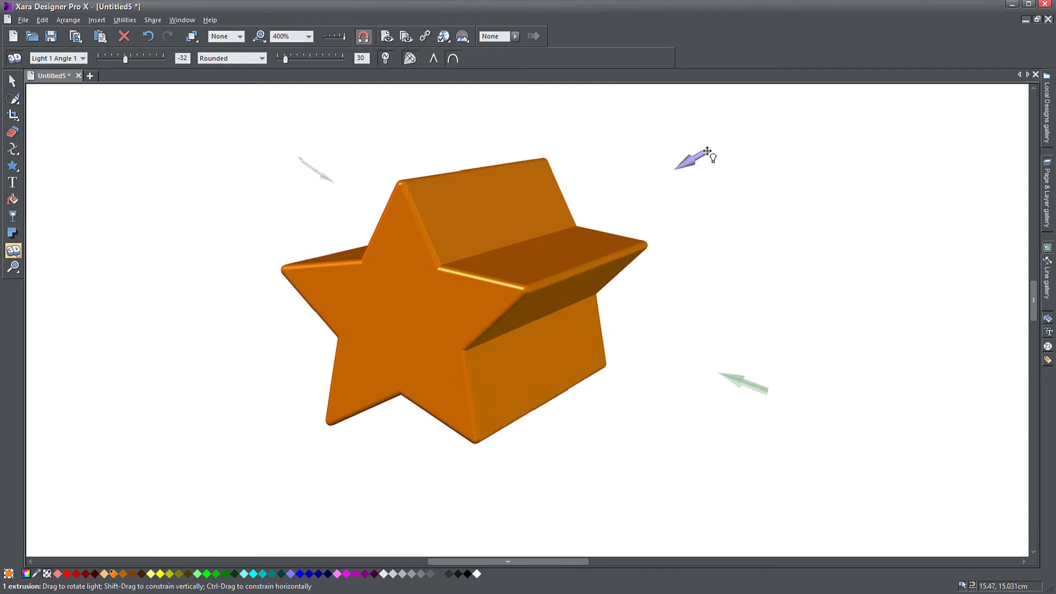
{"action": "left_click_drag", "start_coordinate": [695, 158], "coordinate": [418, 159]}
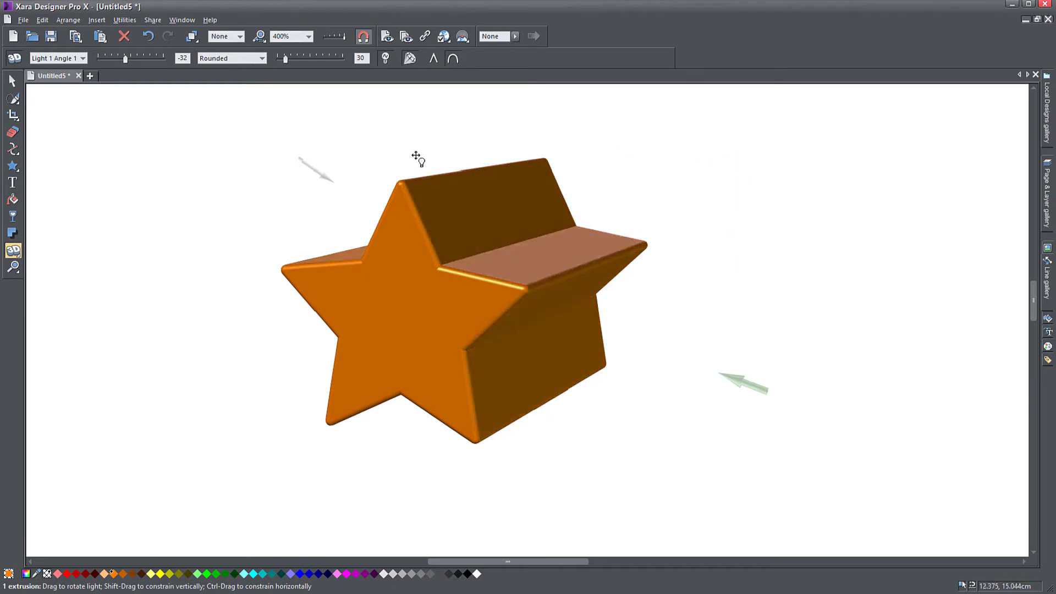
Step: Aim the light head-on so the front star face glows bright yellow
{"action": "left_click_drag", "start_coordinate": [418, 158], "coordinate": [205, 404]}
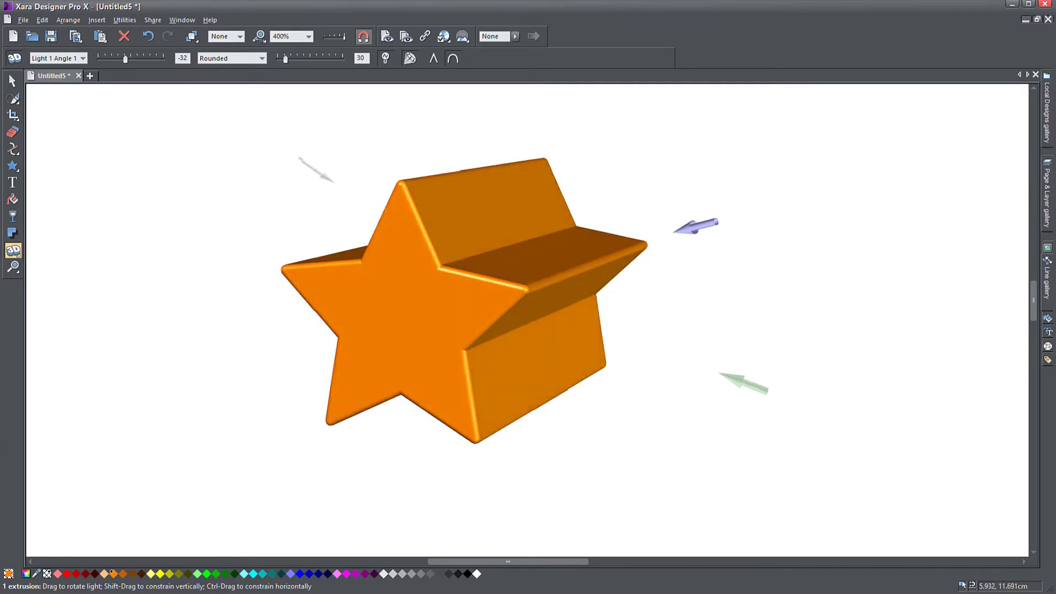
{"action": "left_click_drag", "start_coordinate": [694, 225], "coordinate": [212, 374]}
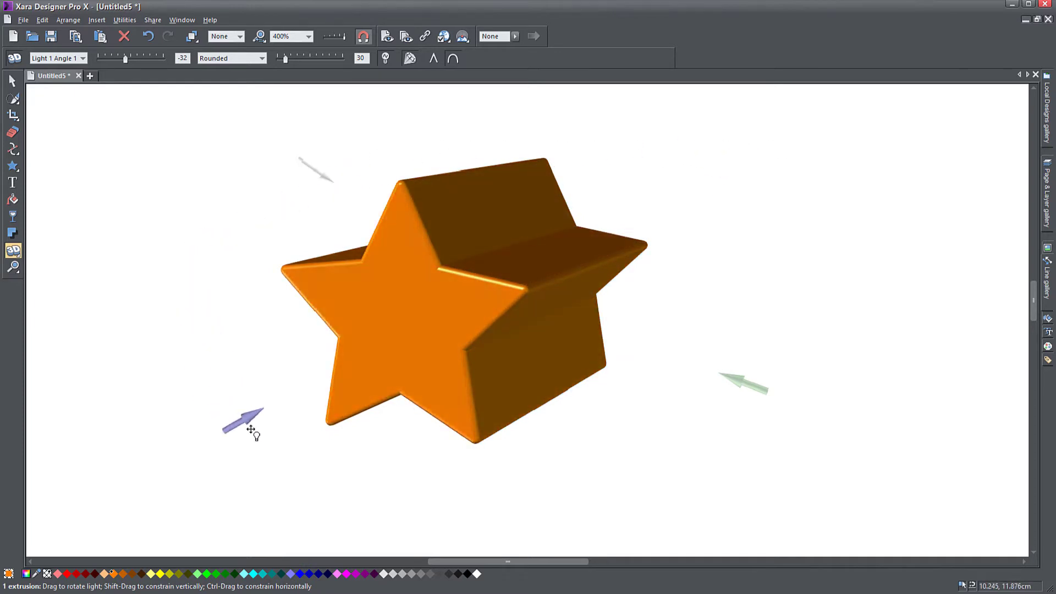
{"action": "left_click_drag", "start_coordinate": [254, 423], "coordinate": [287, 330]}
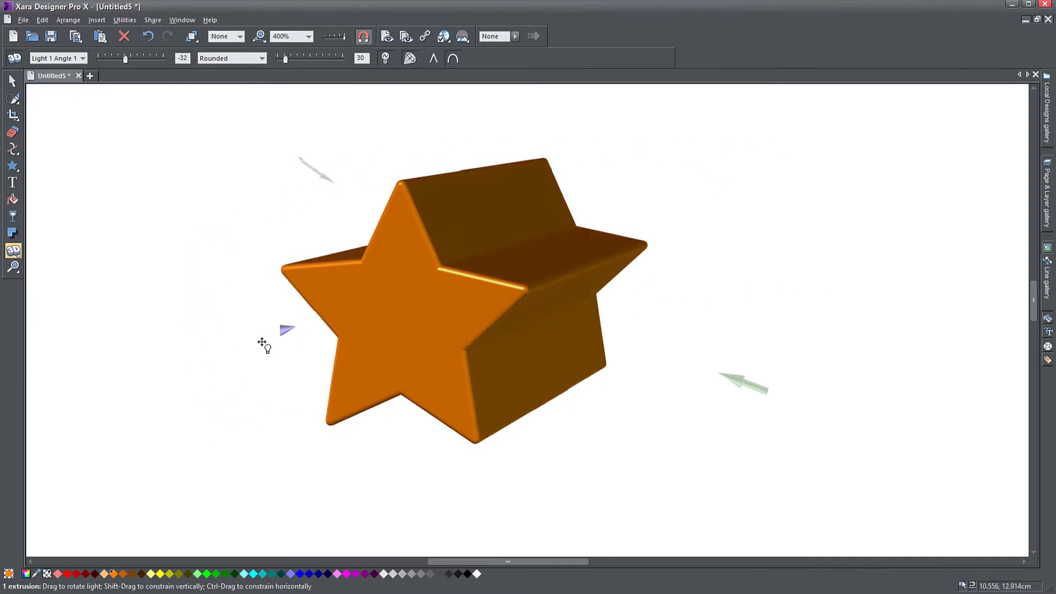
{"action": "left_click_drag", "start_coordinate": [286, 330], "coordinate": [290, 339]}
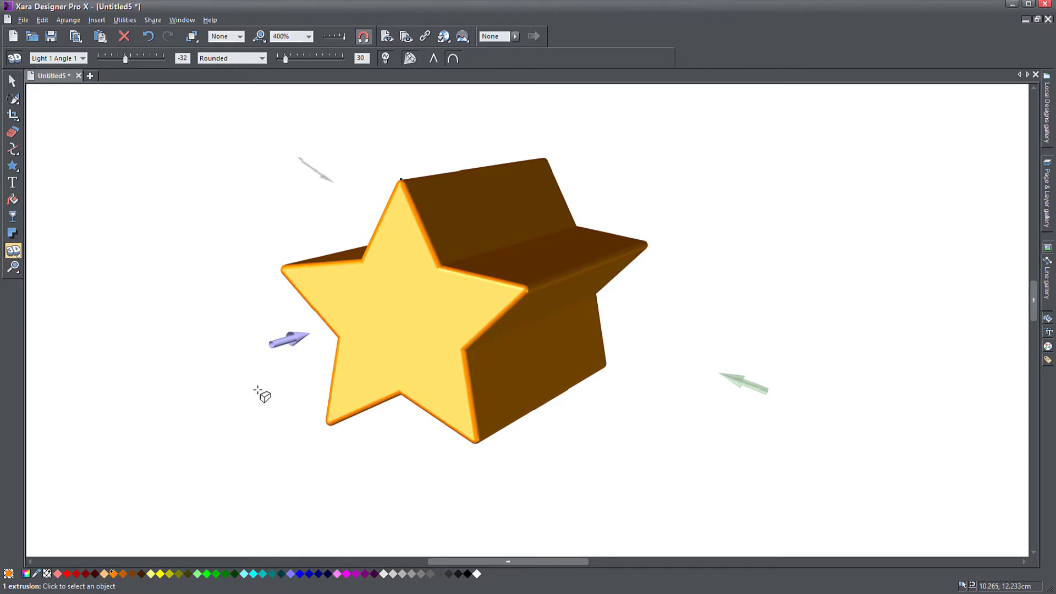
{"action": "mouse_move", "coordinate": [290, 343]}
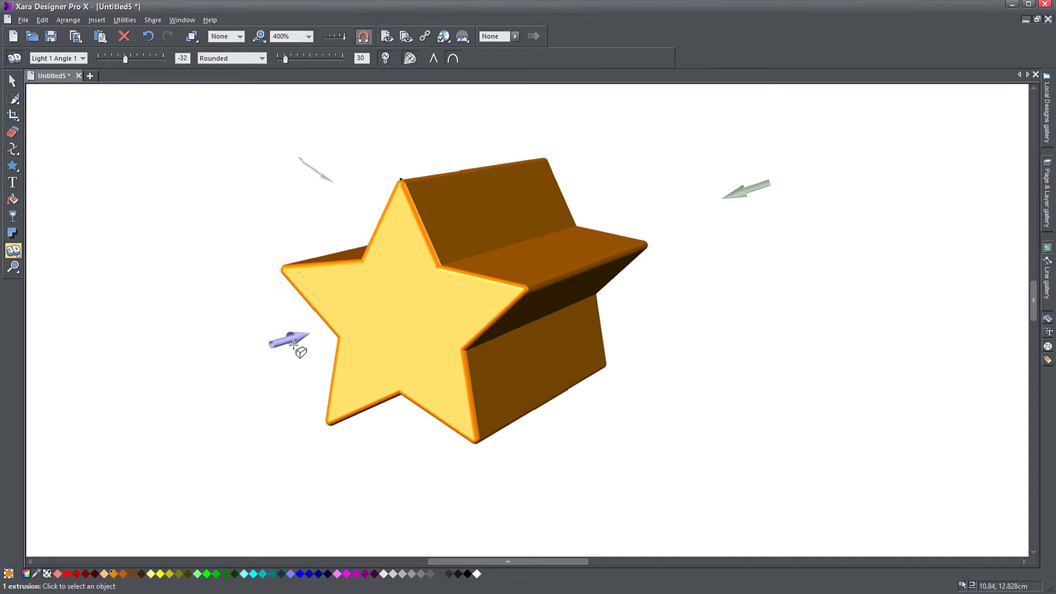
Step: Recolour the front light pale yellow so the star's face glows richer
{"action": "left_click", "coordinate": [199, 575]}
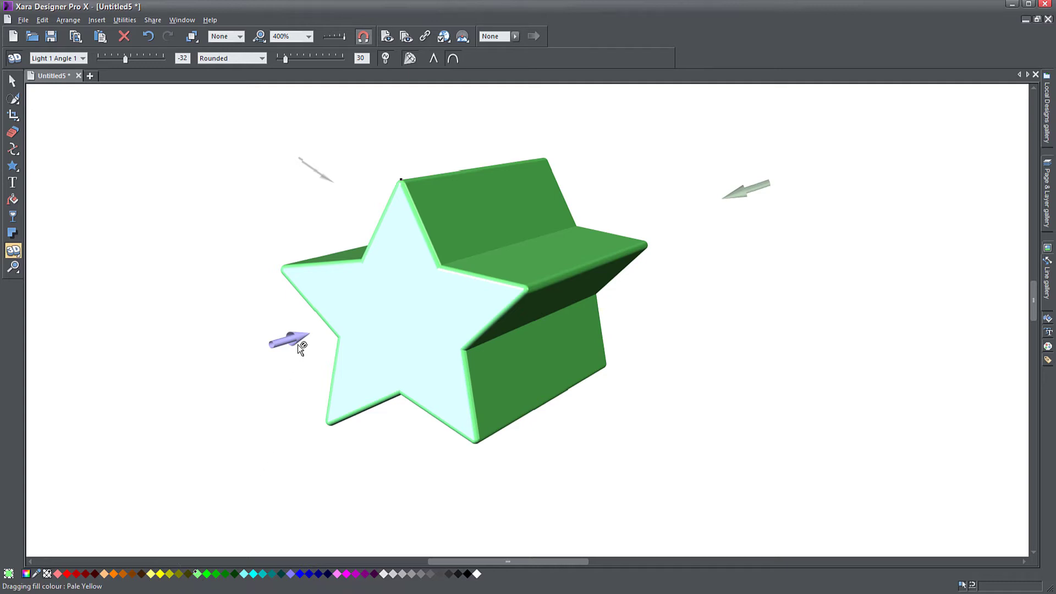
{"action": "left_click_drag", "start_coordinate": [290, 336], "coordinate": [296, 340]}
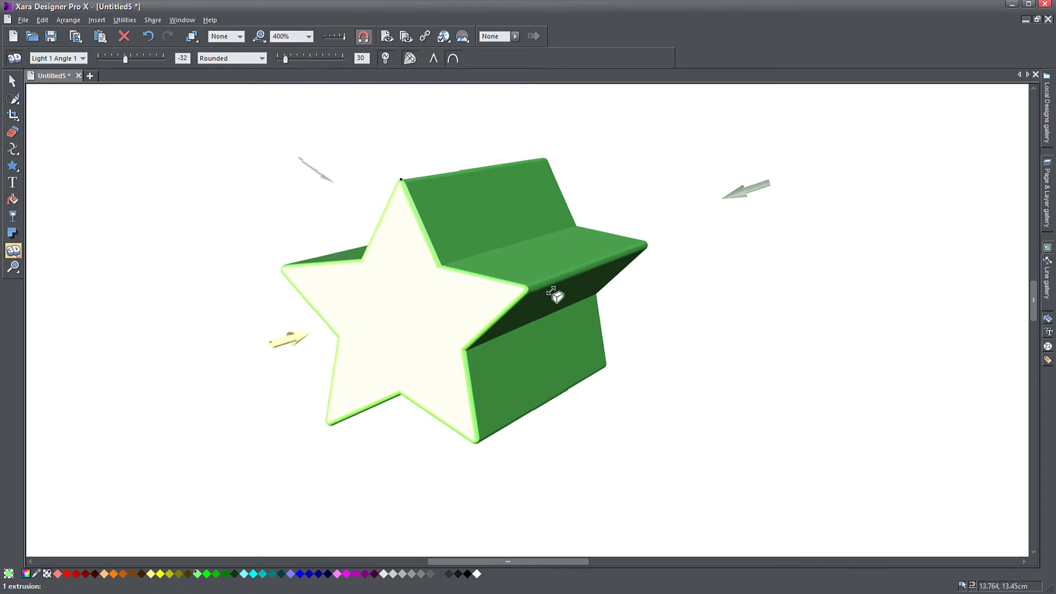
{"action": "left_click", "coordinate": [112, 574]}
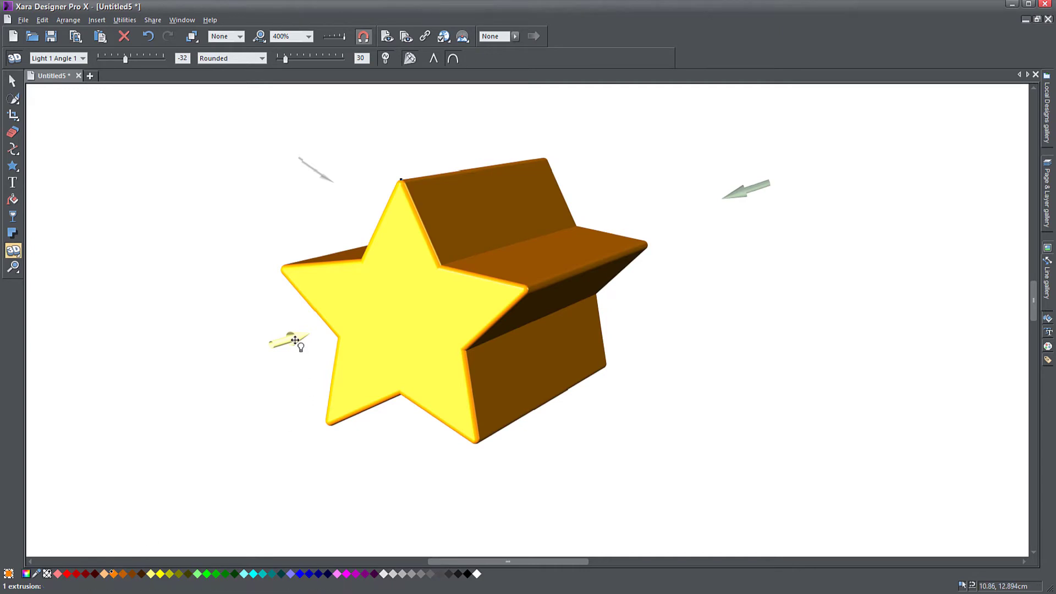
Step: Colour one light blue and another red, then reposition the red light around the star
{"action": "left_click_drag", "start_coordinate": [296, 340], "coordinate": [209, 370]}
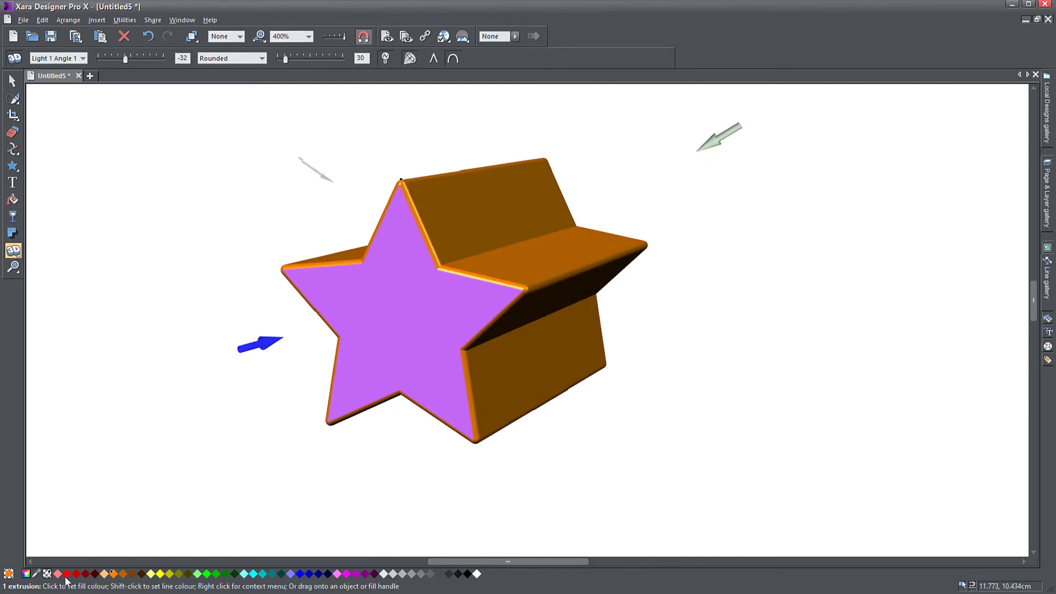
{"action": "left_click_drag", "start_coordinate": [66, 575], "coordinate": [718, 142]}
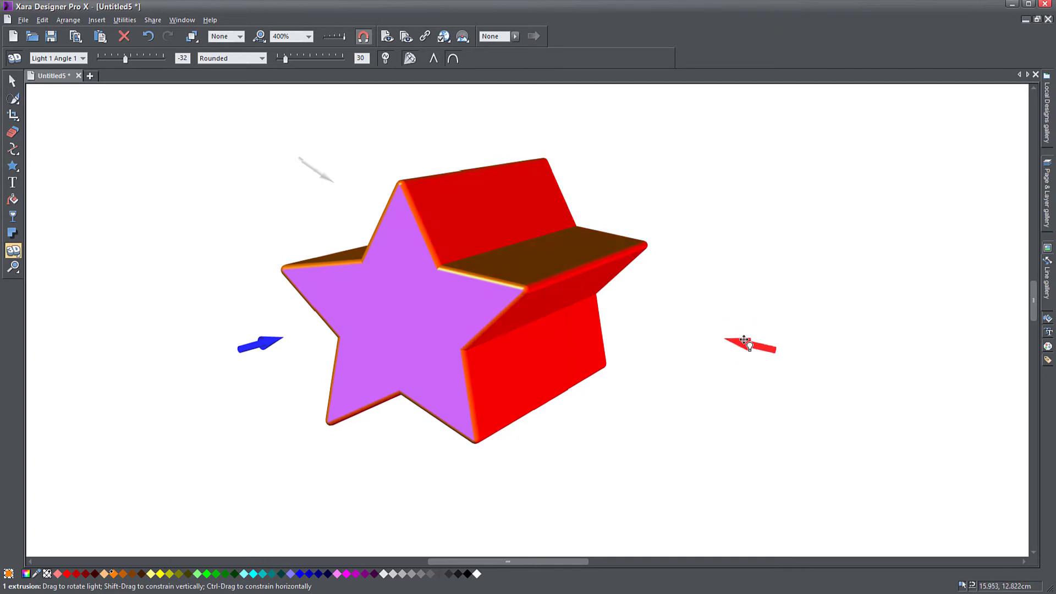
{"action": "left_click_drag", "start_coordinate": [748, 343], "coordinate": [724, 142]}
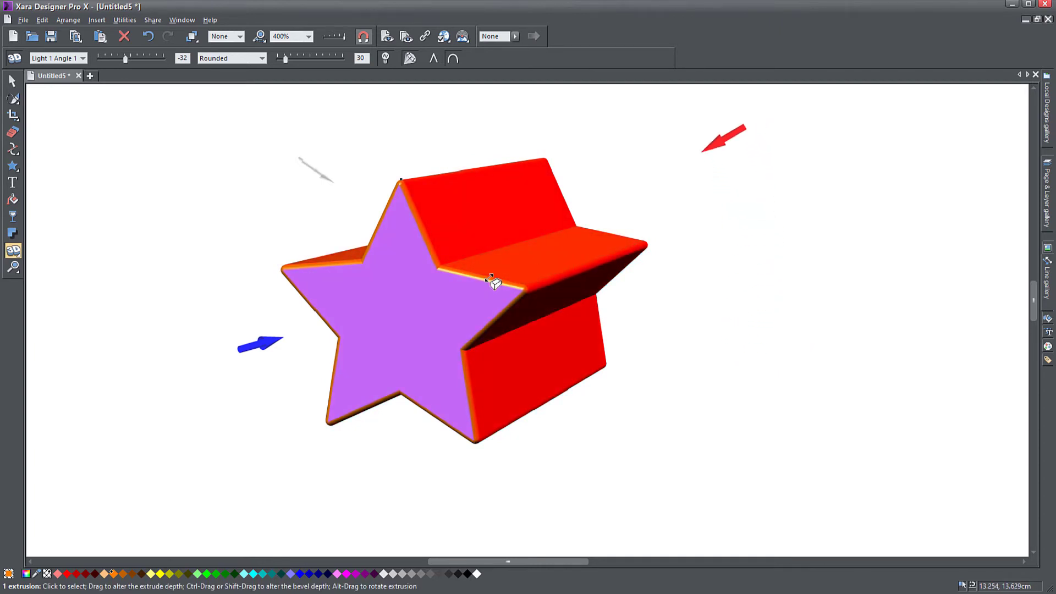
{"action": "left_click_drag", "start_coordinate": [491, 281], "coordinate": [511, 340]}
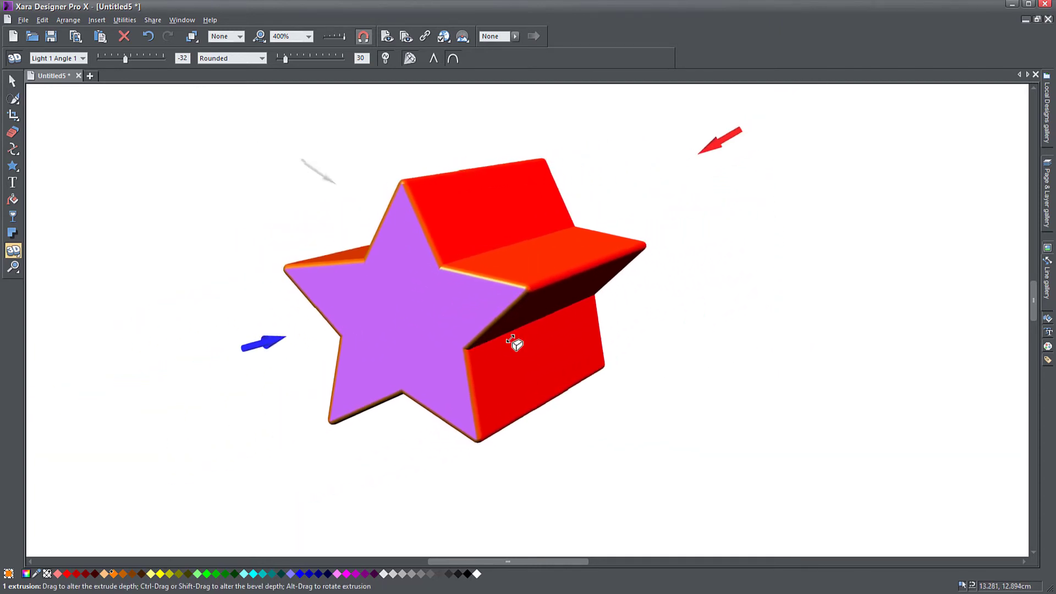
{"action": "left_click", "coordinate": [82, 57]}
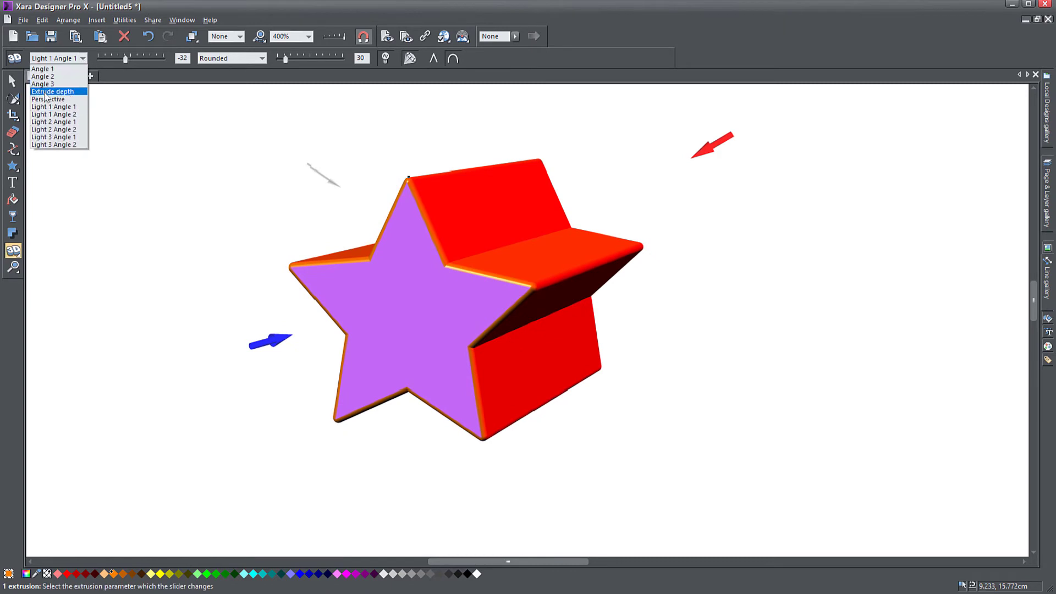
Step: Make the extrusion shallower and rotate the star around to view its faces
{"action": "left_click", "coordinate": [52, 91]}
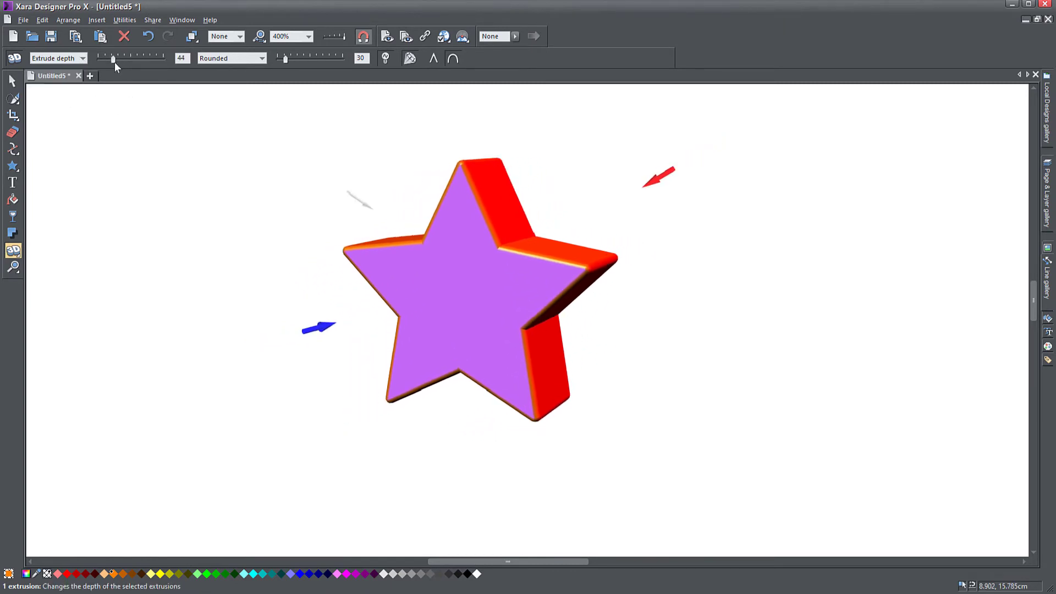
{"action": "left_click_drag", "start_coordinate": [112, 58], "coordinate": [117, 59]}
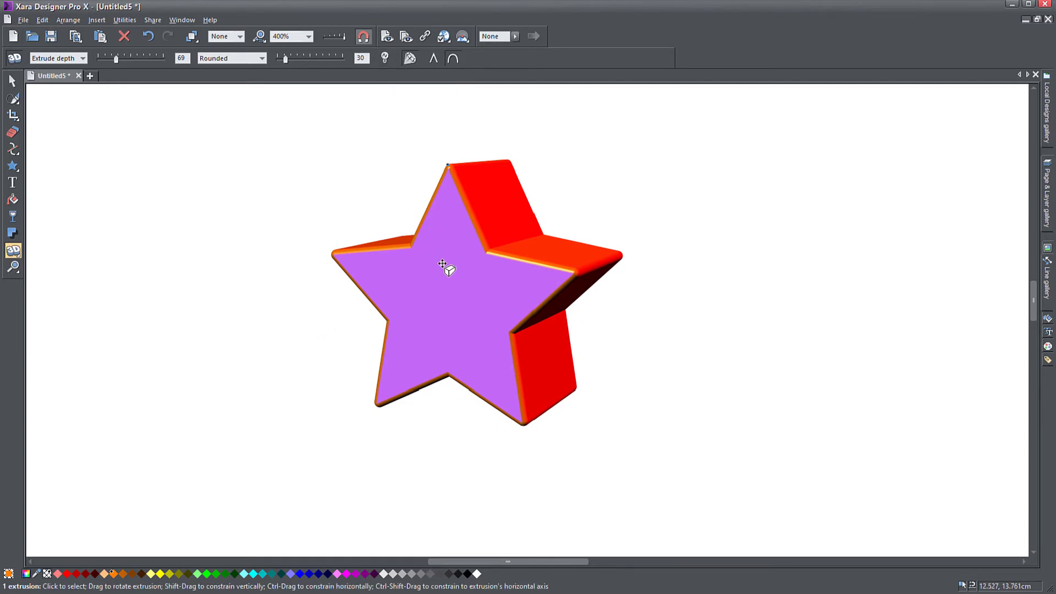
{"action": "left_click_drag", "start_coordinate": [447, 269], "coordinate": [258, 241]}
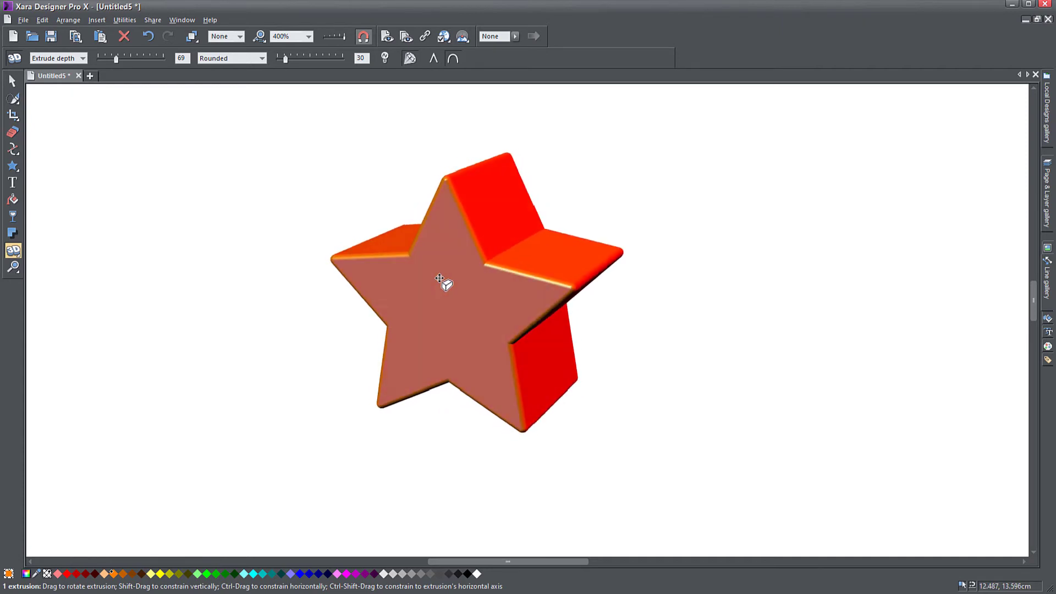
{"action": "left_click_drag", "start_coordinate": [441, 281], "coordinate": [529, 457]}
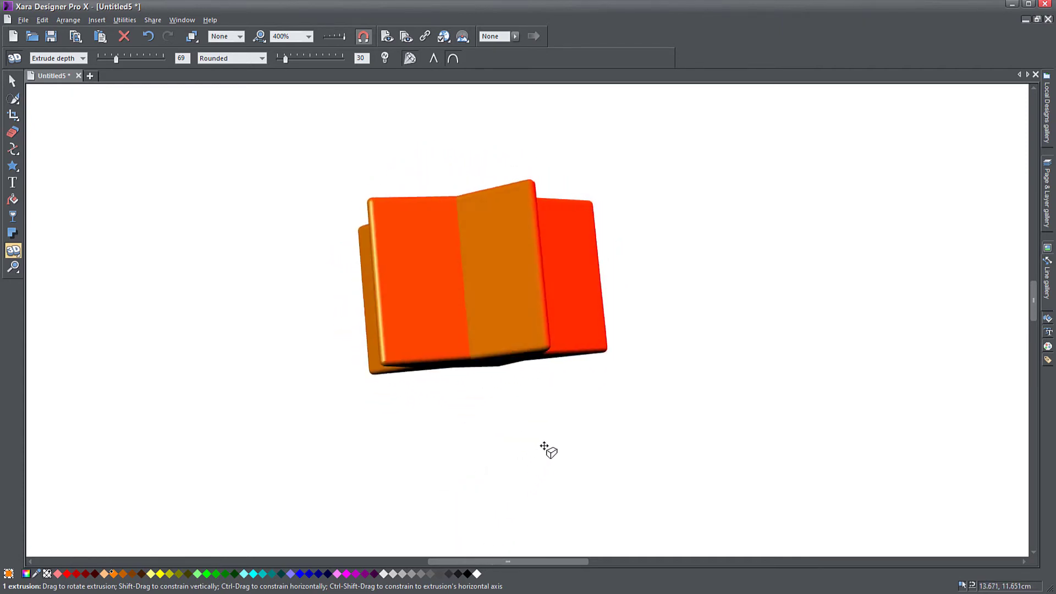
{"action": "left_click_drag", "start_coordinate": [549, 450], "coordinate": [657, 337]}
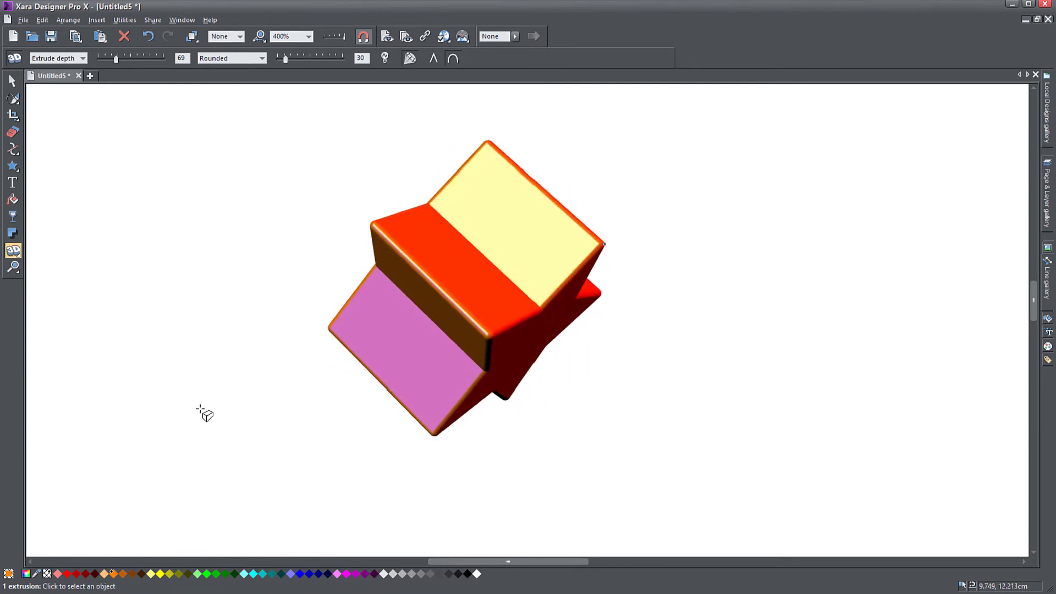
{"action": "mouse_move", "coordinate": [364, 373]}
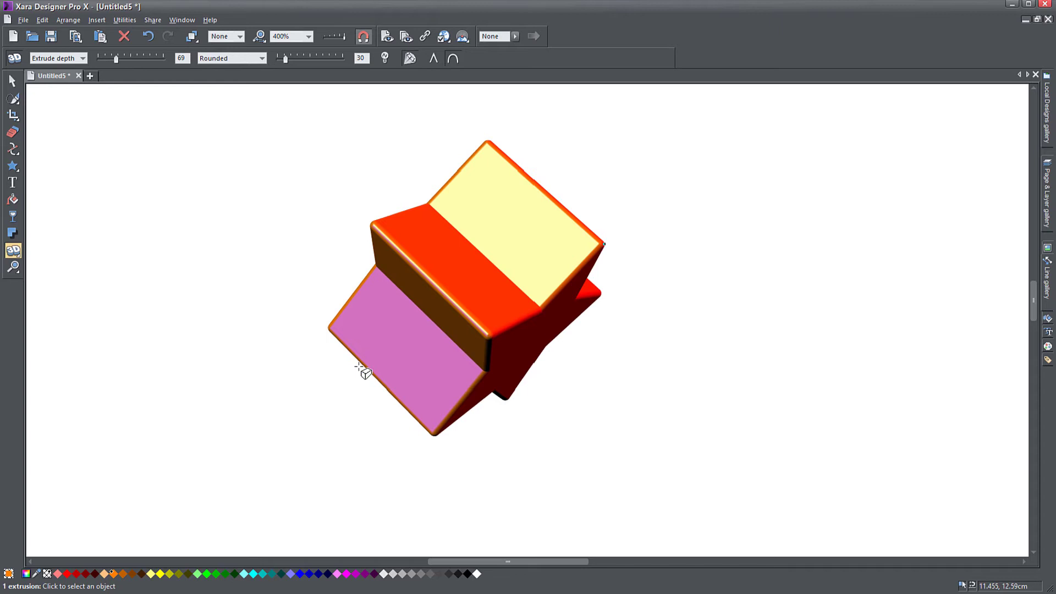
{"action": "left_click_drag", "start_coordinate": [364, 371], "coordinate": [530, 286]}
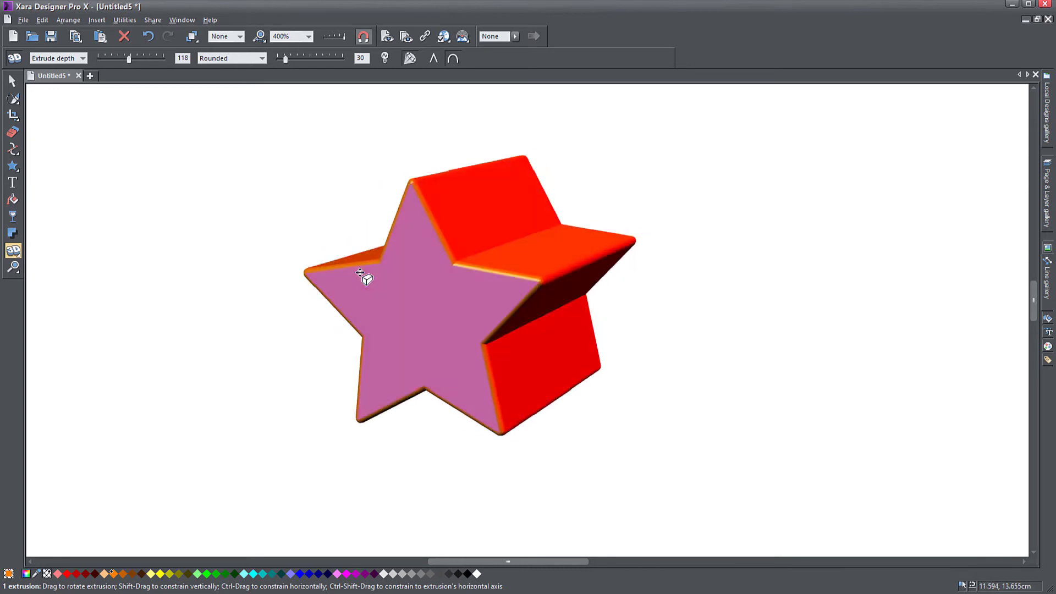
{"action": "left_click_drag", "start_coordinate": [360, 276], "coordinate": [484, 228]}
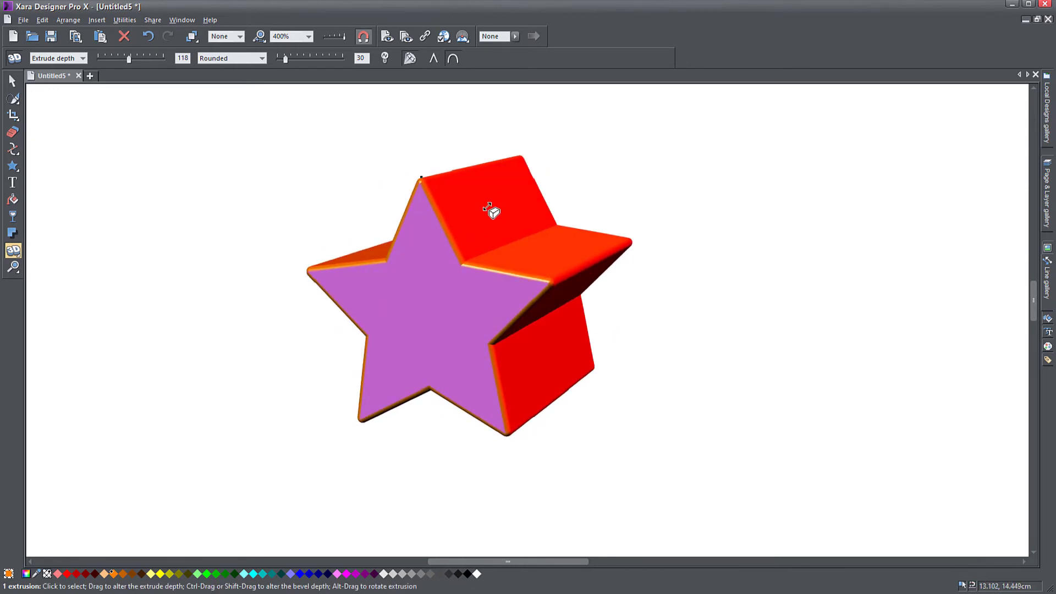
Step: Set the extrusion depth to 119 and turn the star's orange-brown face forward
{"action": "left_click_drag", "start_coordinate": [492, 209], "coordinate": [562, 206]}
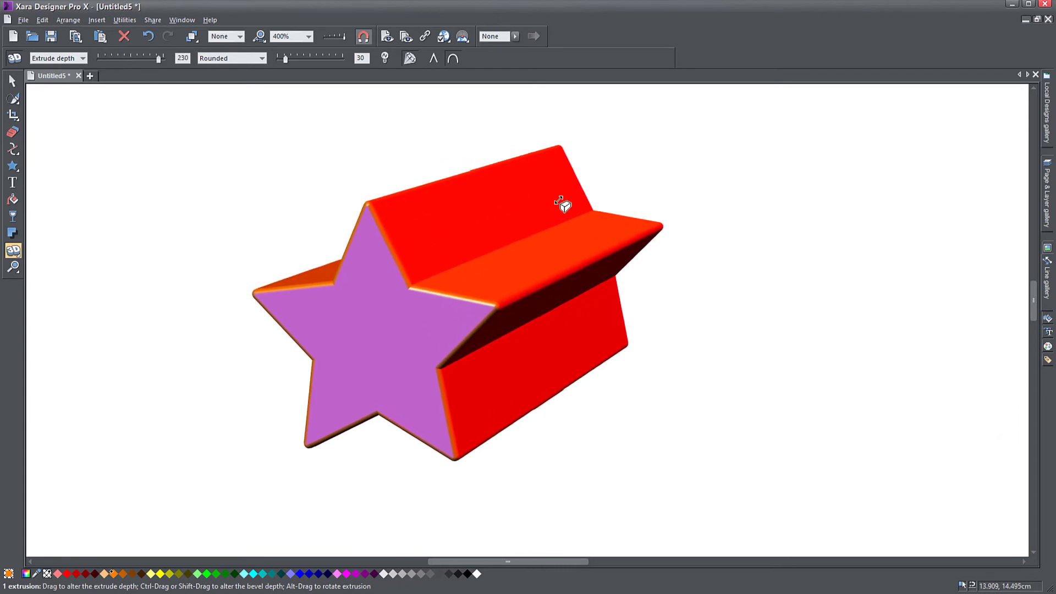
{"action": "left_click_drag", "start_coordinate": [562, 205], "coordinate": [523, 232]}
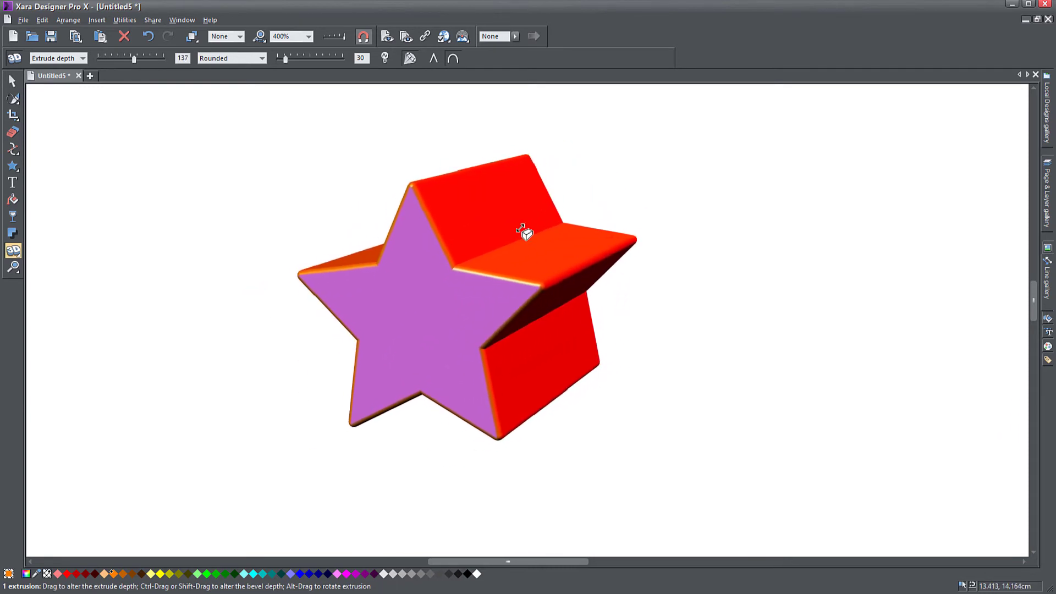
{"action": "left_click_drag", "start_coordinate": [524, 232], "coordinate": [514, 236]}
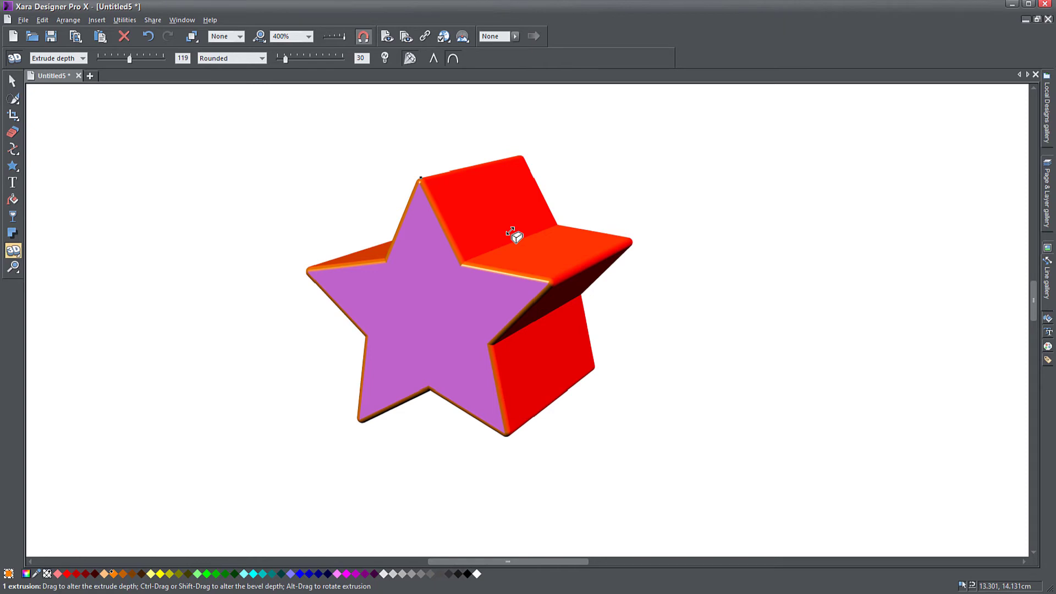
{"action": "mouse_move", "coordinate": [421, 300]}
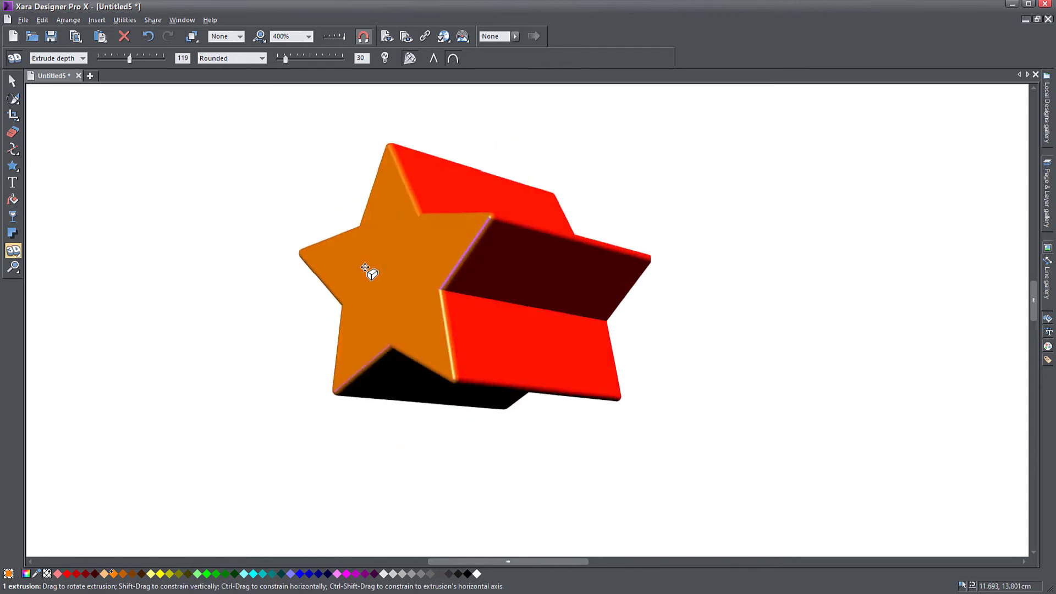
{"action": "left_click_drag", "start_coordinate": [369, 271], "coordinate": [430, 338]}
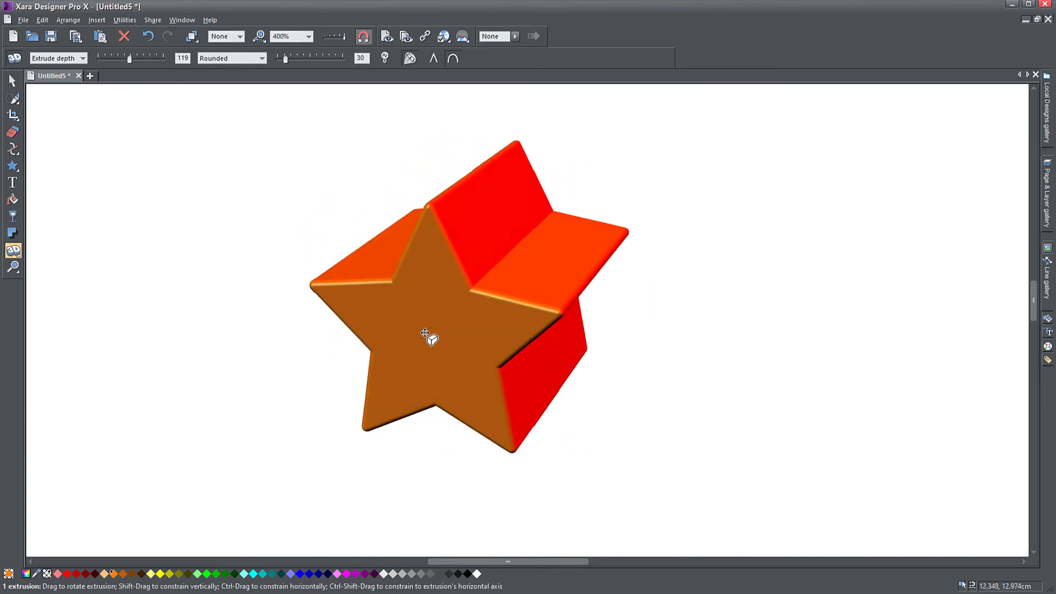
{"action": "left_click_drag", "start_coordinate": [431, 336], "coordinate": [500, 222]}
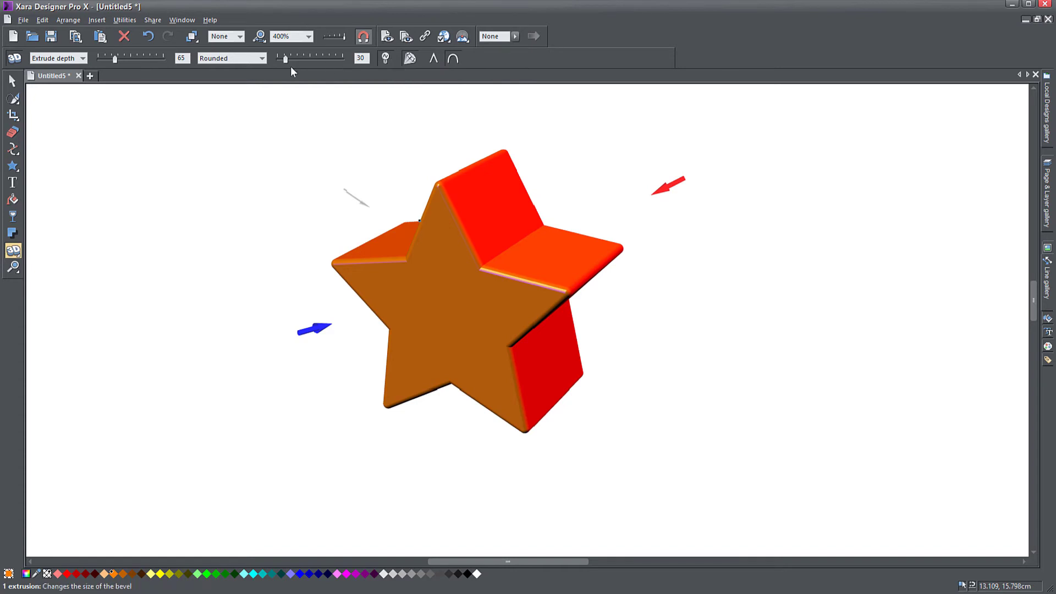
Step: Experiment with the bevel size slider, ending with a large rounded bevel
{"action": "left_click_drag", "start_coordinate": [283, 64], "coordinate": [311, 63]}
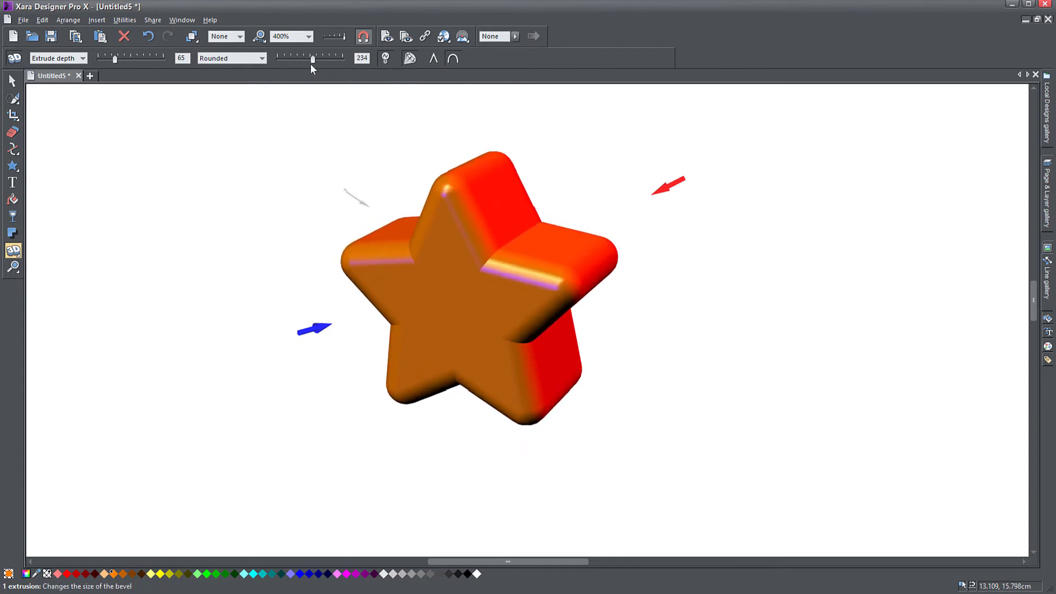
{"action": "left_click_drag", "start_coordinate": [311, 59], "coordinate": [302, 59]}
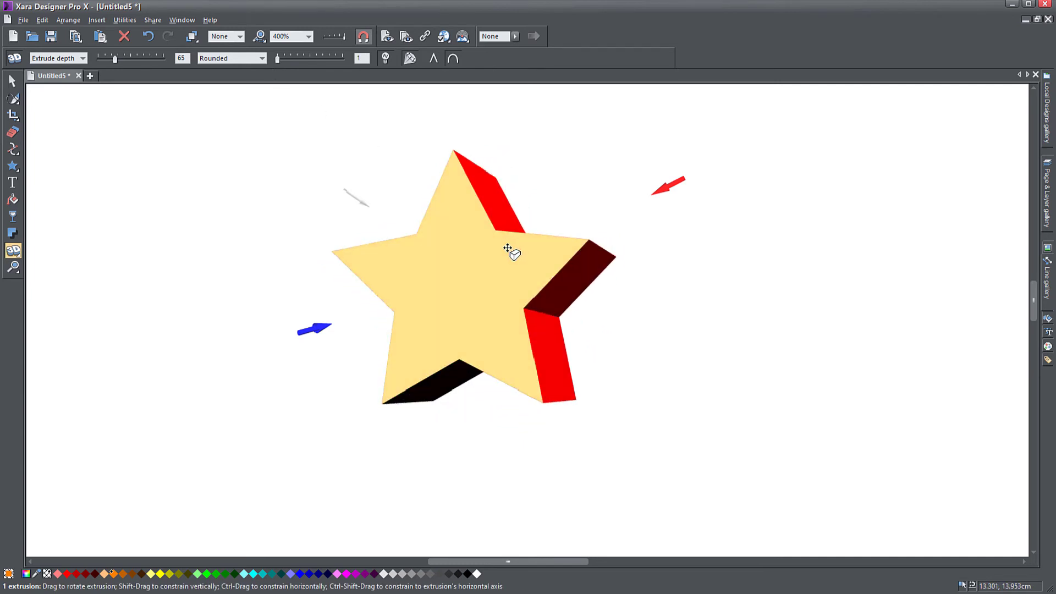
{"action": "left_click_drag", "start_coordinate": [276, 59], "coordinate": [340, 58]}
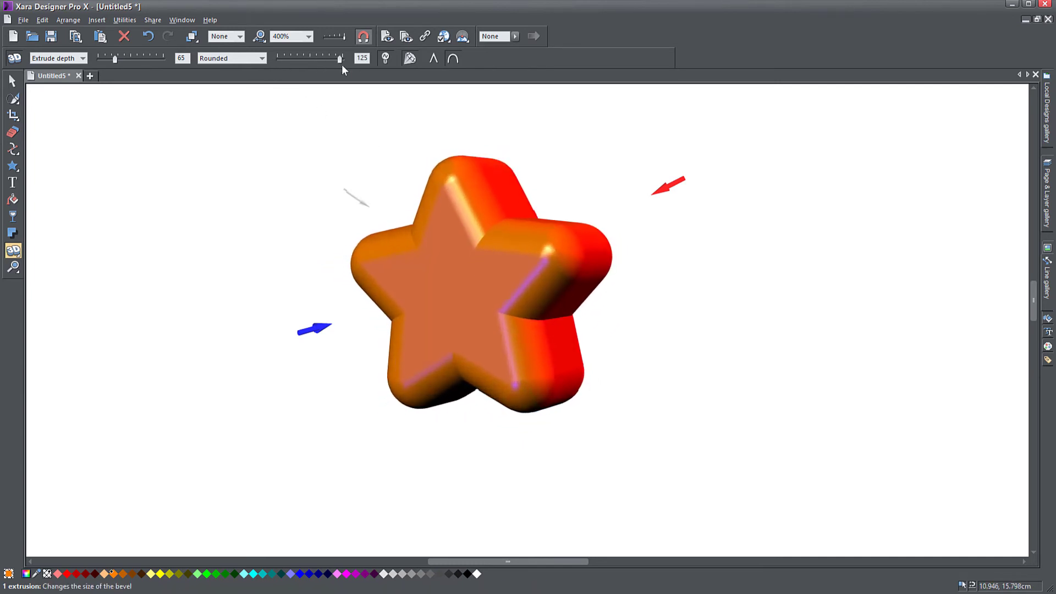
{"action": "left_click", "coordinate": [262, 58]}
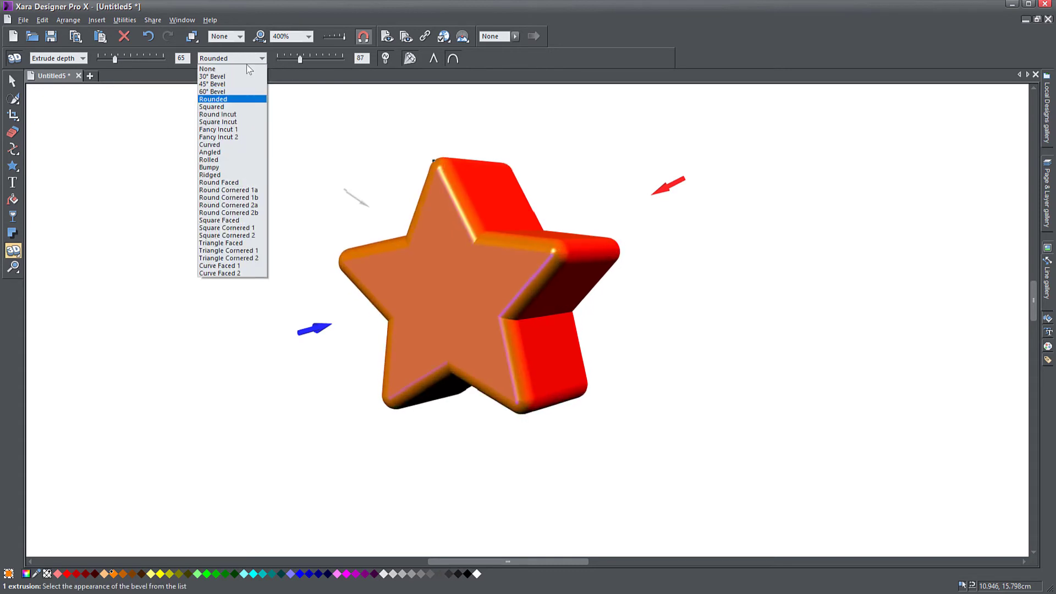
{"action": "mouse_move", "coordinate": [229, 251]}
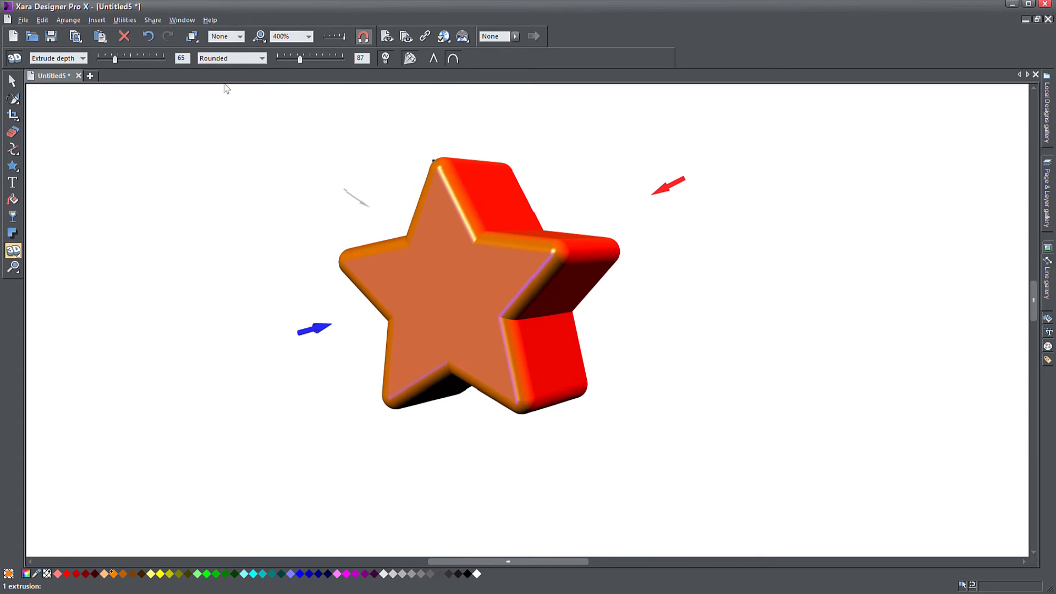
{"action": "left_click", "coordinate": [259, 59]}
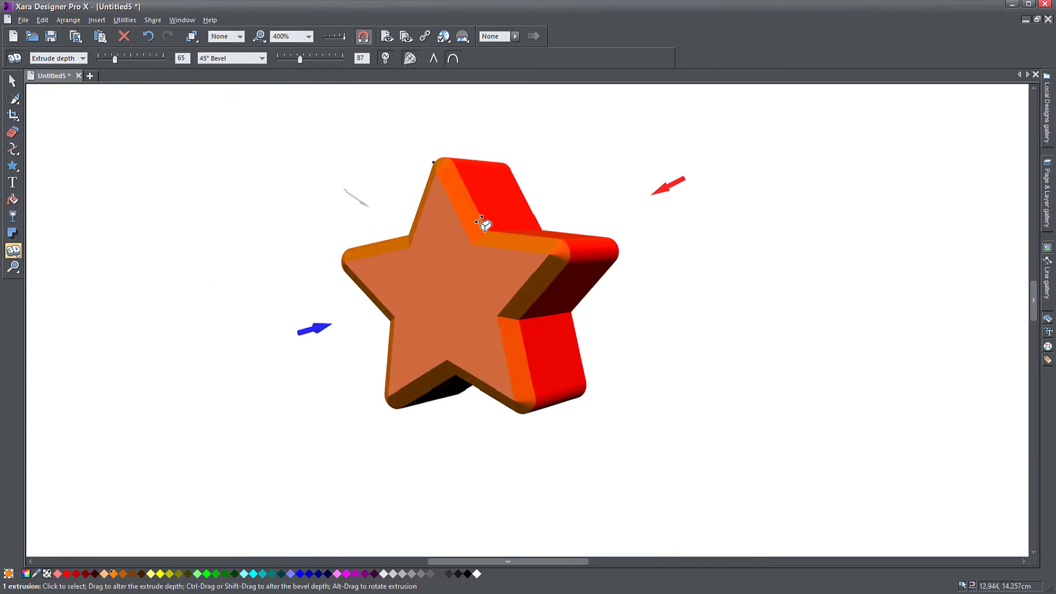
Step: Settle a wide bevel and switch its style to Angled, then place a text cursor
{"action": "left_click_drag", "start_coordinate": [299, 59], "coordinate": [334, 59]}
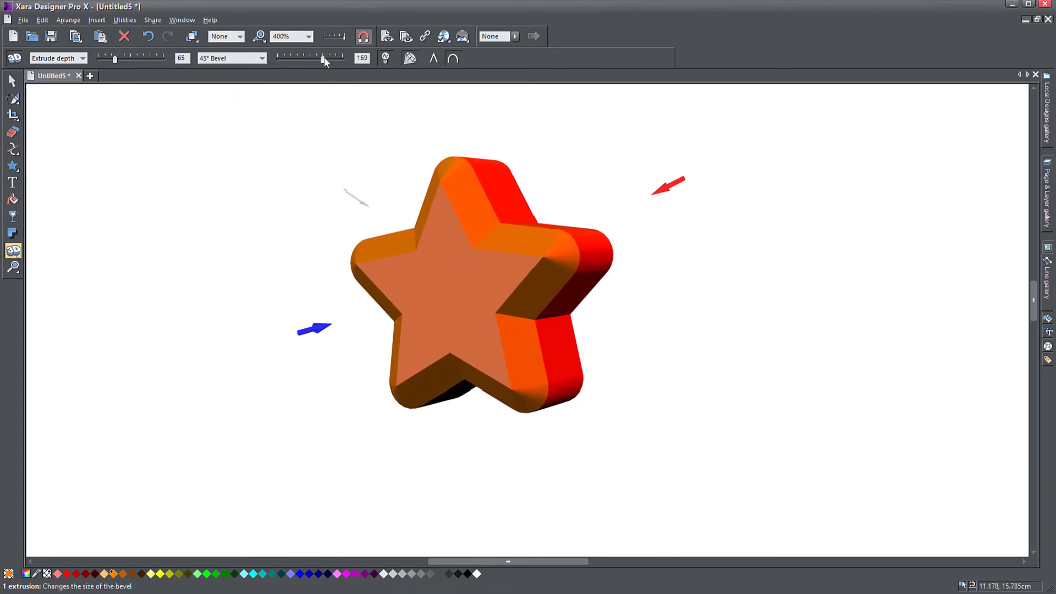
{"action": "left_click_drag", "start_coordinate": [327, 59], "coordinate": [307, 58]}
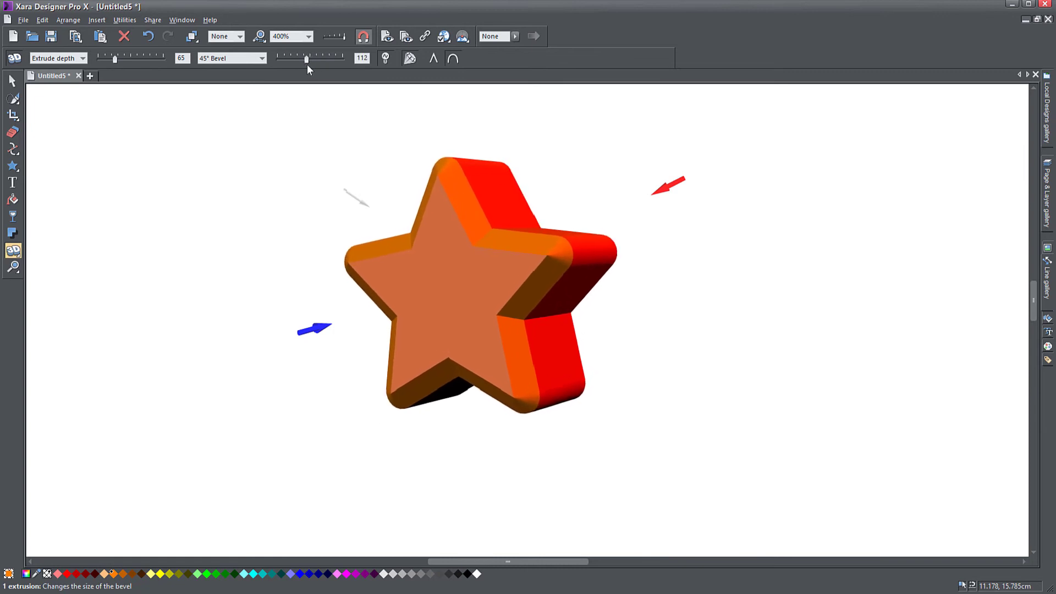
{"action": "left_click", "coordinate": [262, 58]}
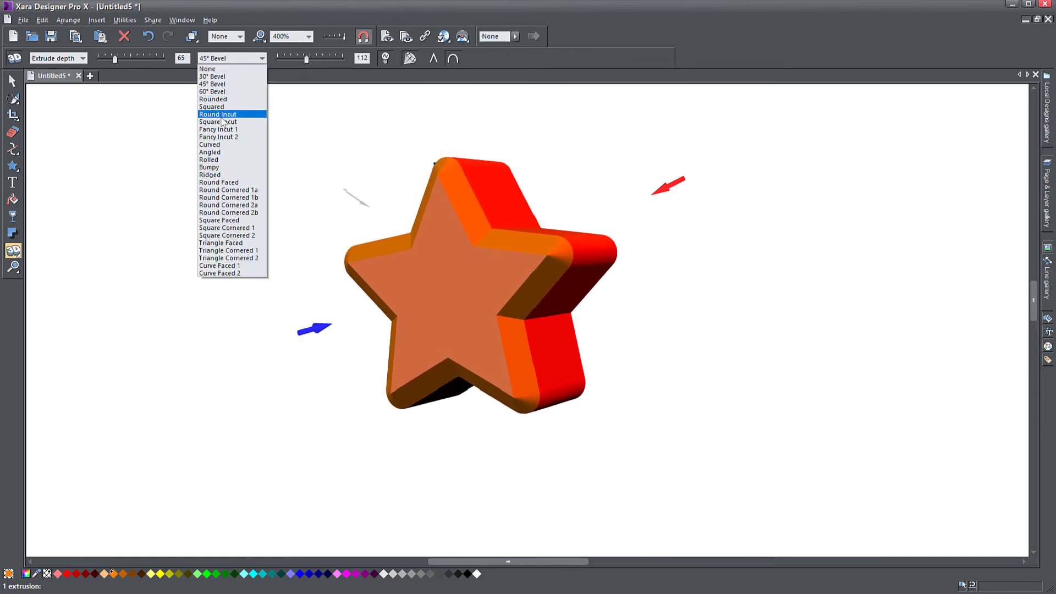
{"action": "left_click", "coordinate": [209, 152]}
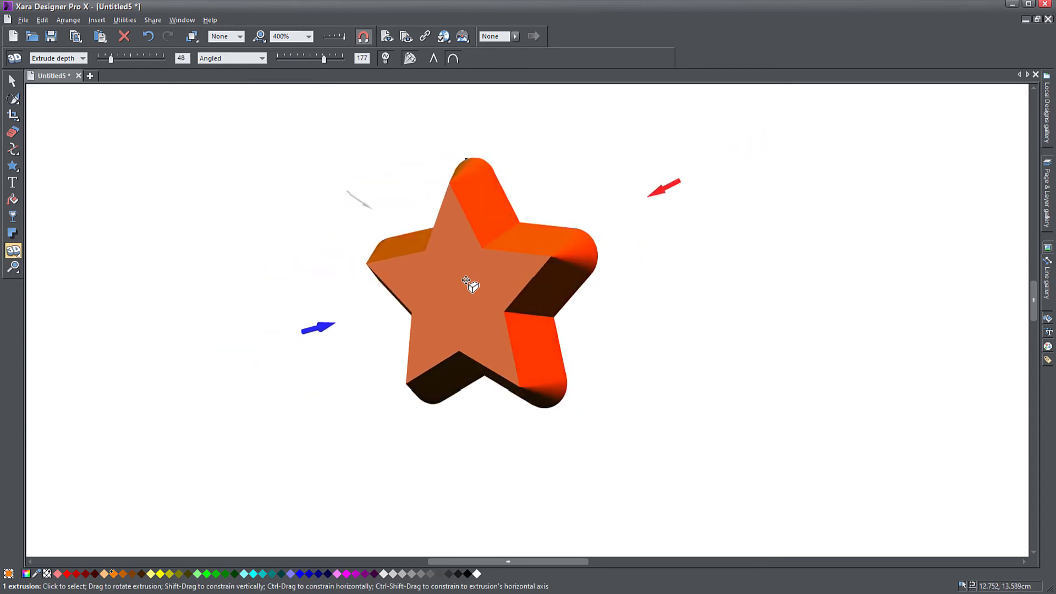
{"action": "left_click", "coordinate": [12, 80]}
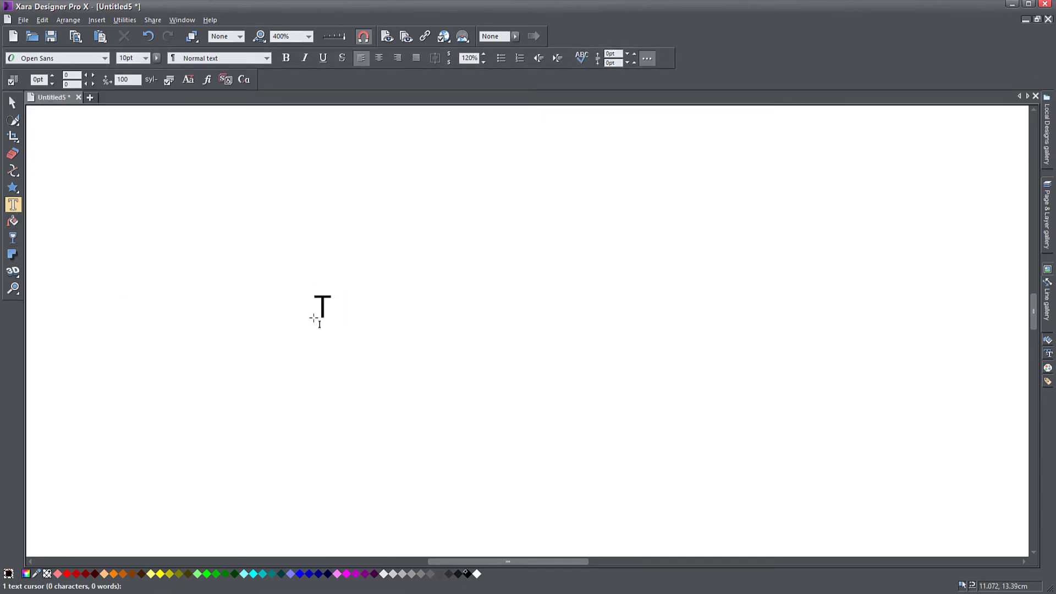
Step: Add the text '3D TEXT' on the page and start its 3D extrusion
{"action": "type", "text": "3D TEXT"}
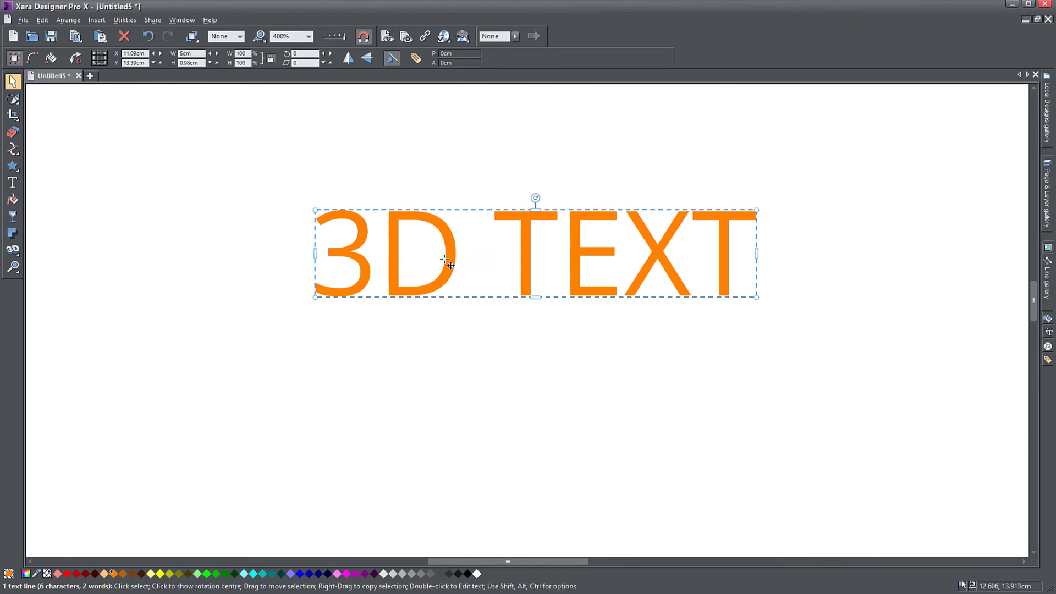
{"action": "left_click", "coordinate": [13, 250]}
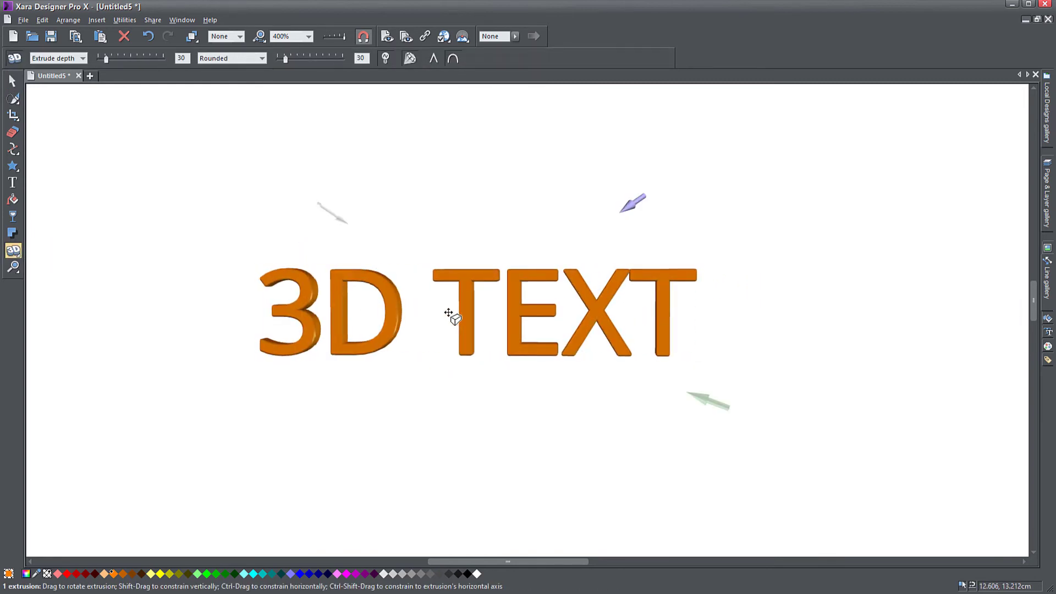
Step: Rotate the extruded text in 3D and give the letters a larger, square-faced bevel
{"action": "left_click_drag", "start_coordinate": [448, 317], "coordinate": [307, 390]}
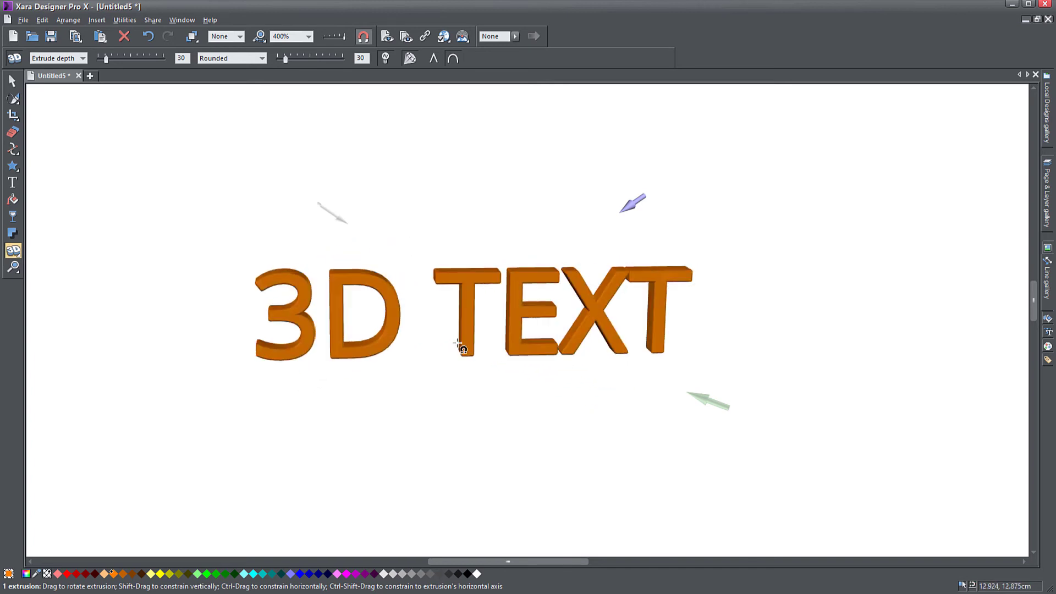
{"action": "left_click_drag", "start_coordinate": [461, 343], "coordinate": [476, 336]}
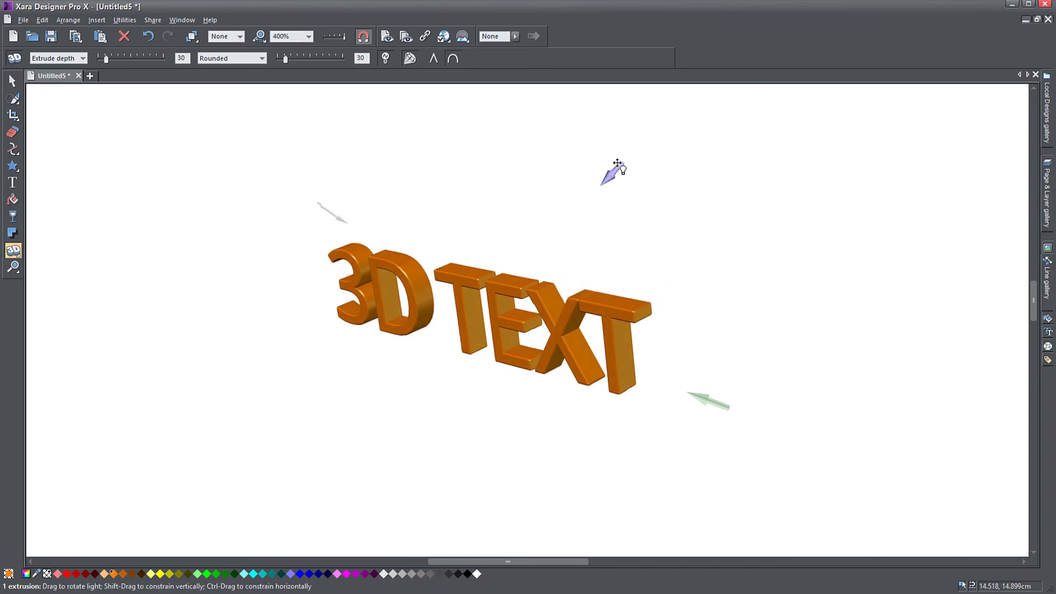
{"action": "left_click_drag", "start_coordinate": [613, 172], "coordinate": [634, 202]}
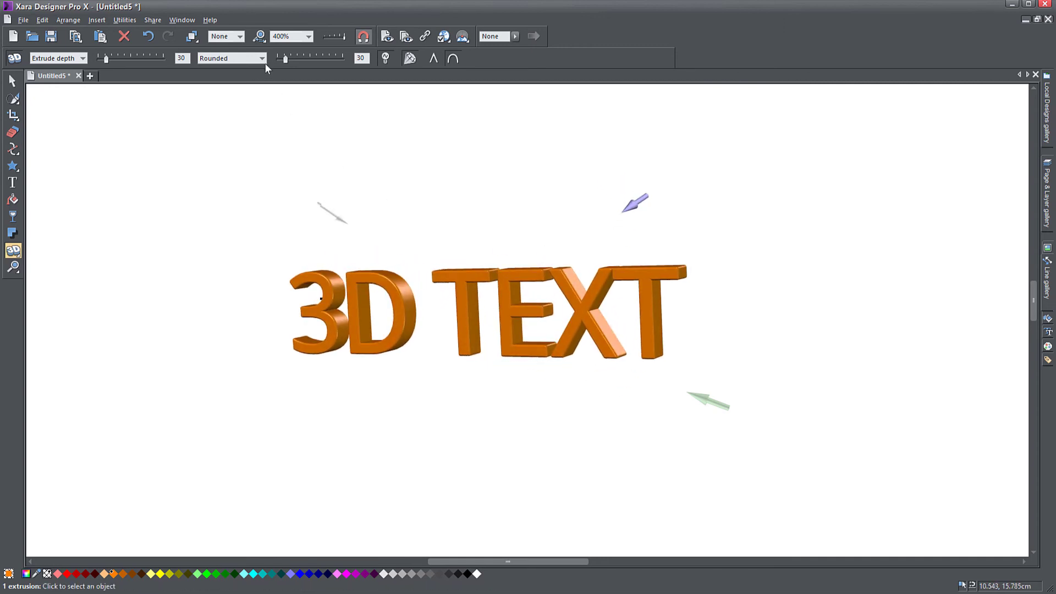
{"action": "left_click_drag", "start_coordinate": [283, 58], "coordinate": [291, 59]}
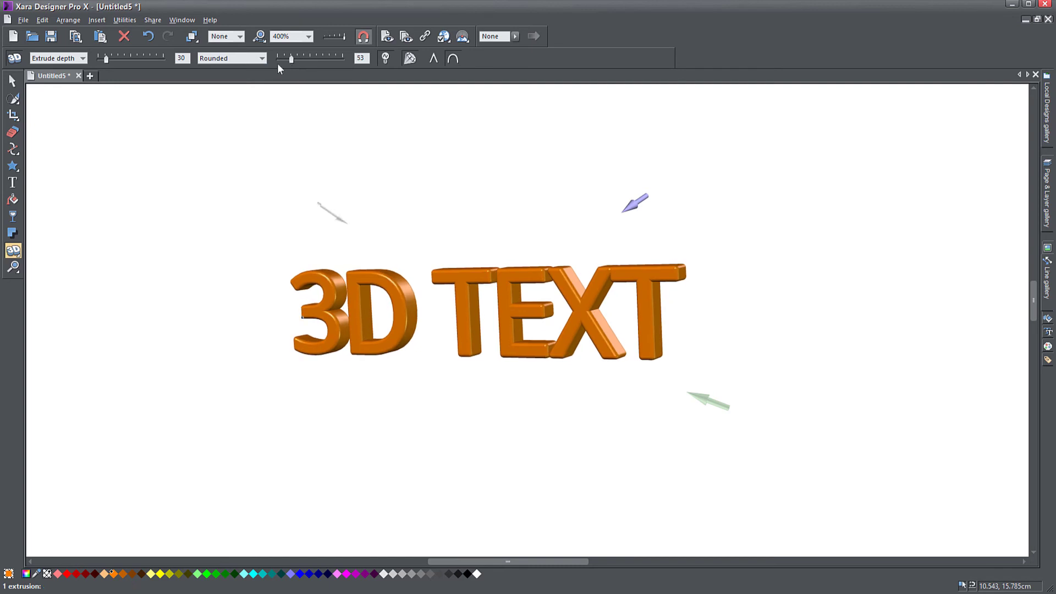
{"action": "left_click", "coordinate": [262, 59]}
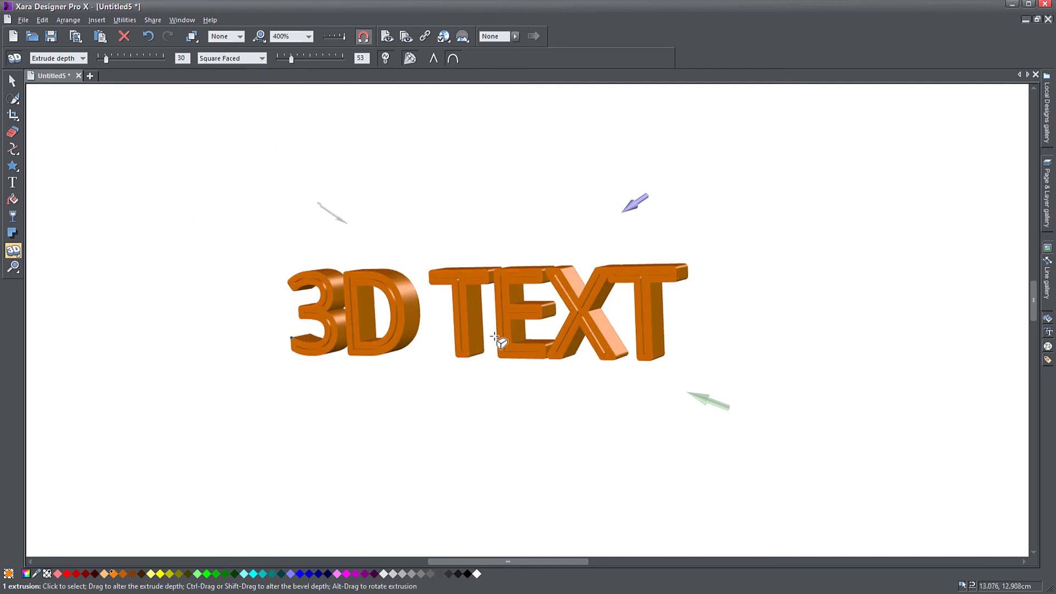
Step: Deepen the extrusion and tilt the text to an angled 3D view
{"action": "left_click_drag", "start_coordinate": [501, 342], "coordinate": [371, 312]}
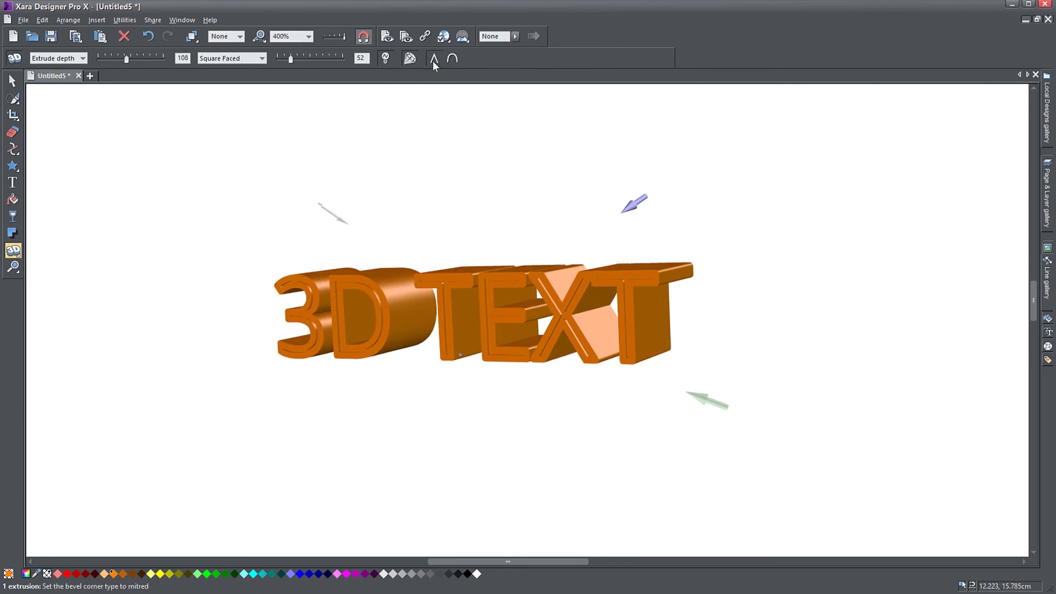
{"action": "mouse_move", "coordinate": [435, 58]}
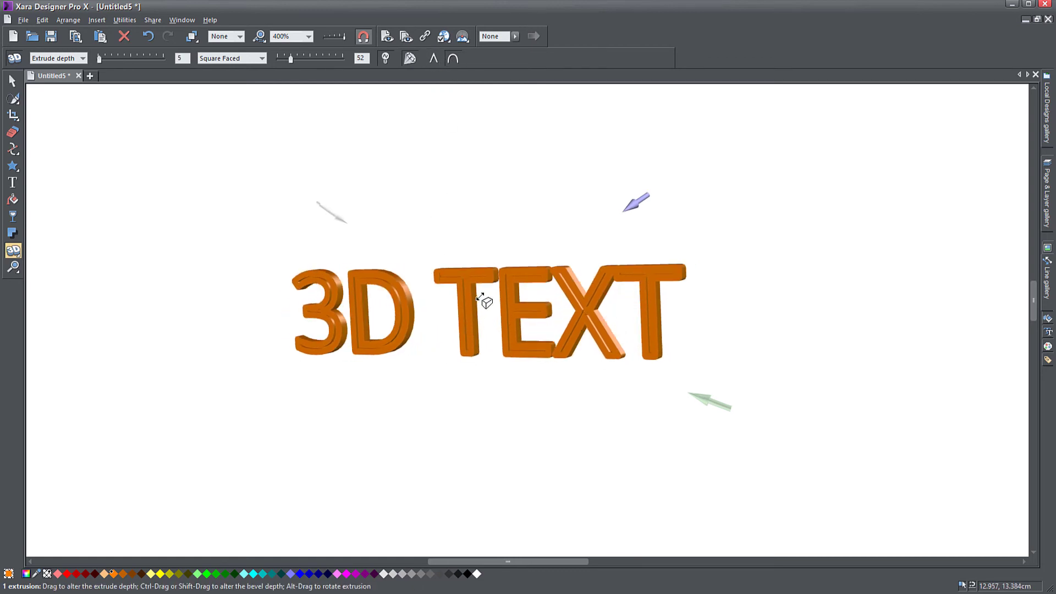
{"action": "left_click_drag", "start_coordinate": [482, 299], "coordinate": [552, 266]}
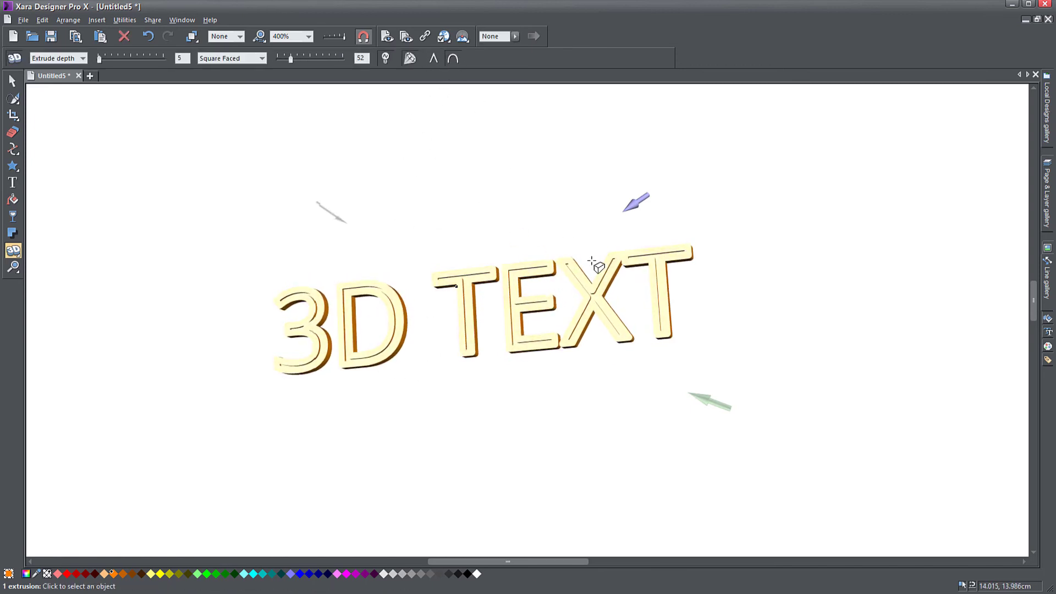
{"action": "left_click_drag", "start_coordinate": [597, 263], "coordinate": [529, 312]}
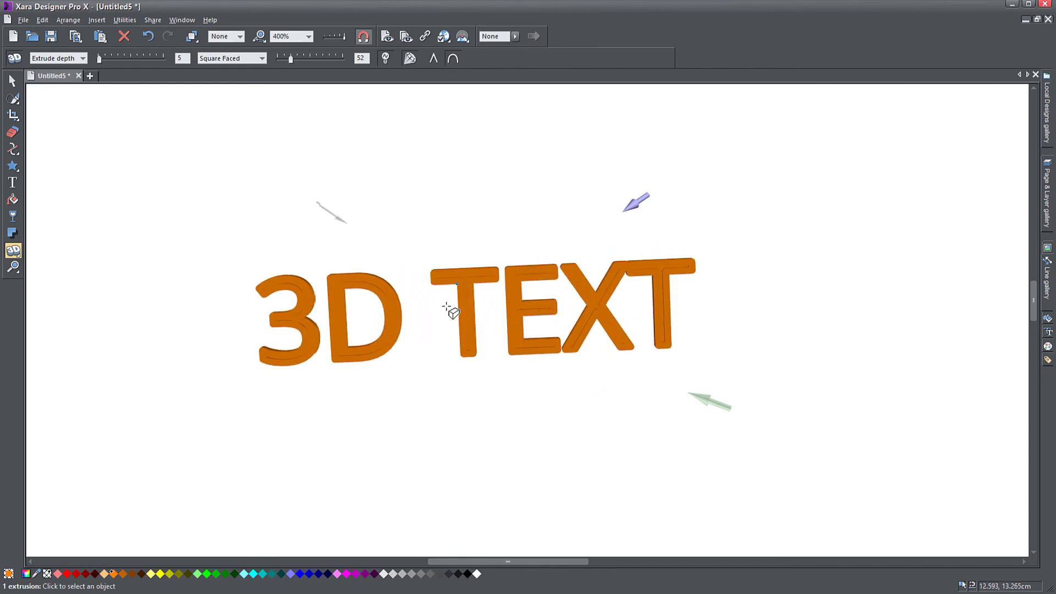
{"action": "mouse_move", "coordinate": [470, 293]}
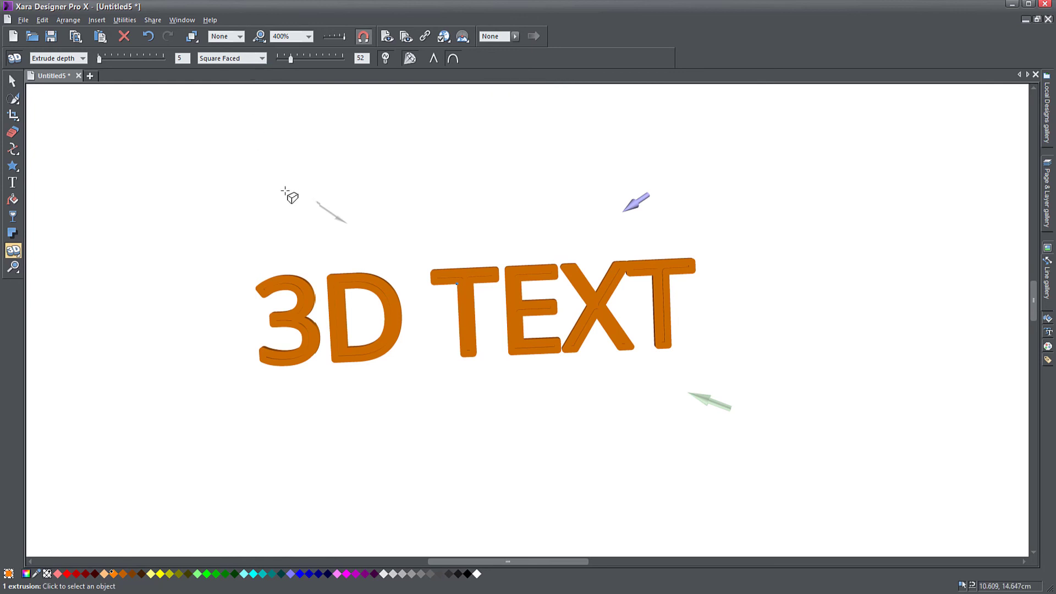
Step: Increase the extrude depth to about 378 so the letters show long orange sides
{"action": "left_click_drag", "start_coordinate": [289, 197], "coordinate": [251, 488]}
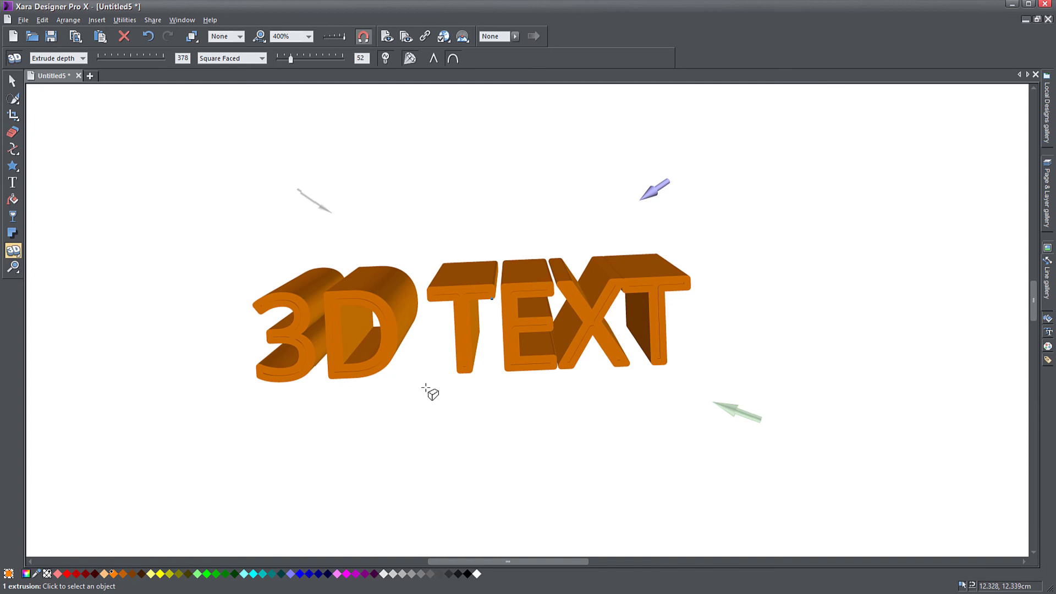
{"action": "left_click", "coordinate": [12, 80]}
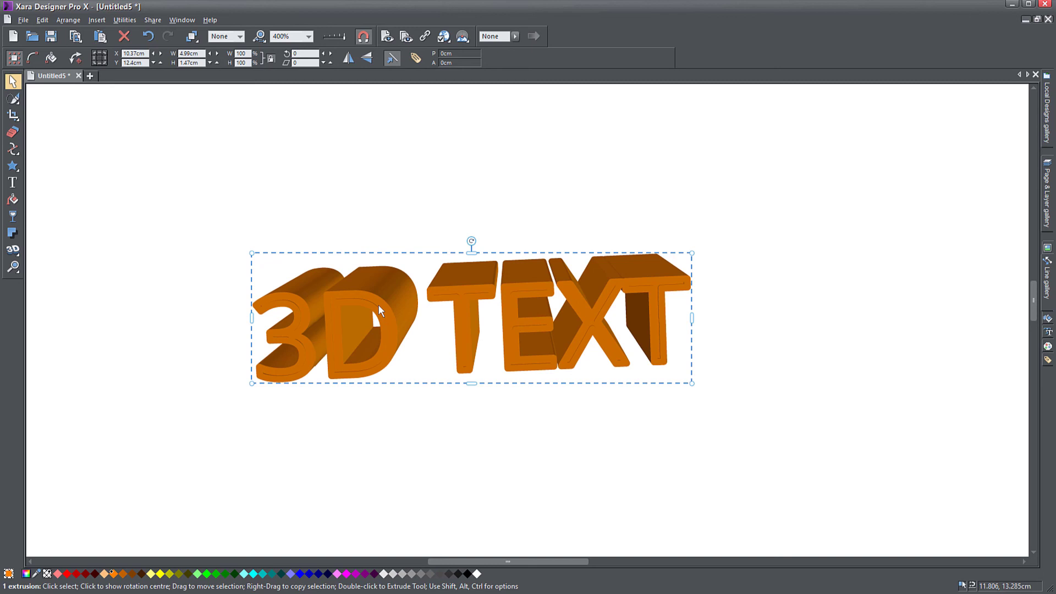
{"action": "mouse_move", "coordinate": [401, 305]}
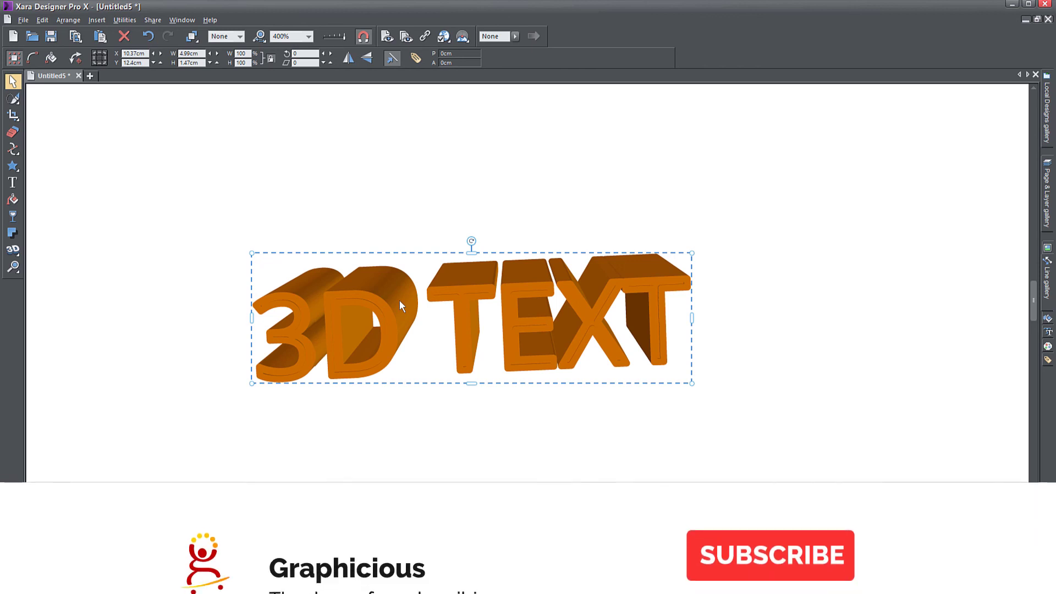
{"action": "left_click", "coordinate": [769, 554]}
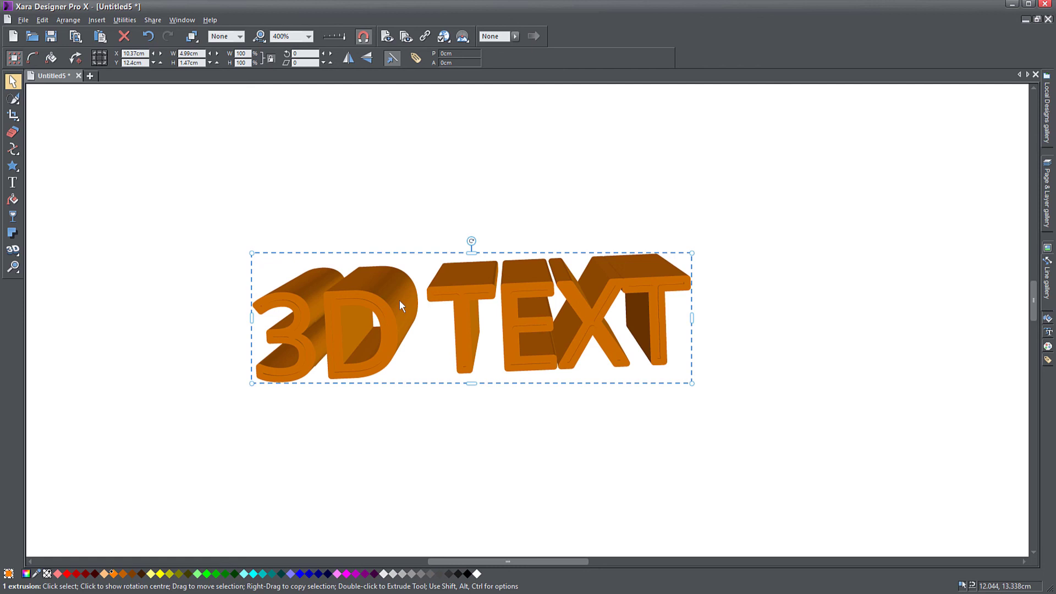
{"action": "mouse_move", "coordinate": [840, 508]}
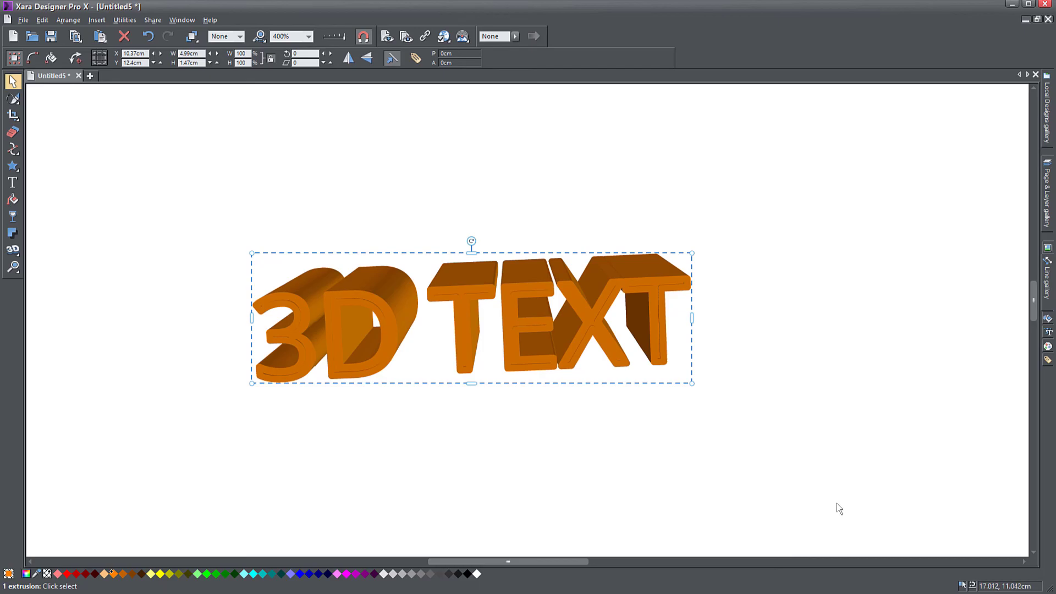